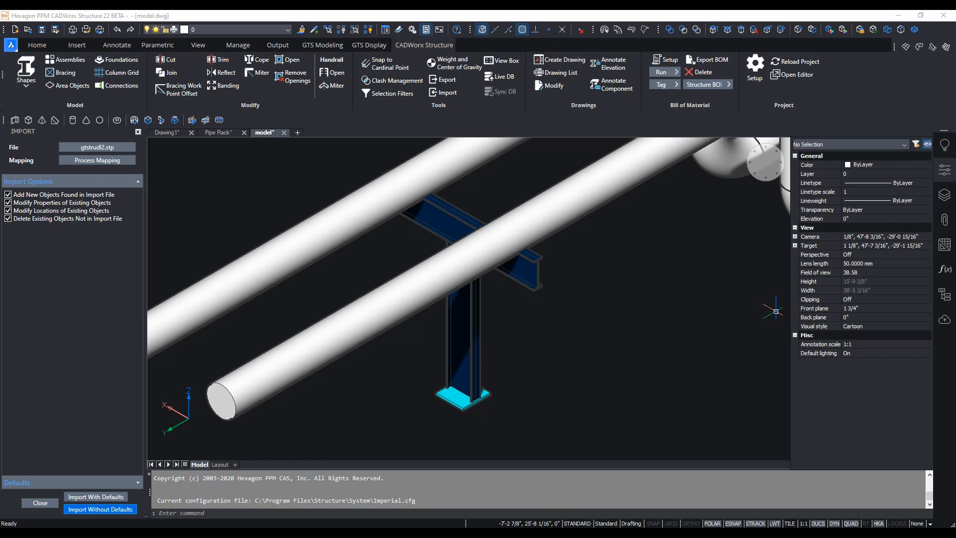
mouse_move(396, 126)
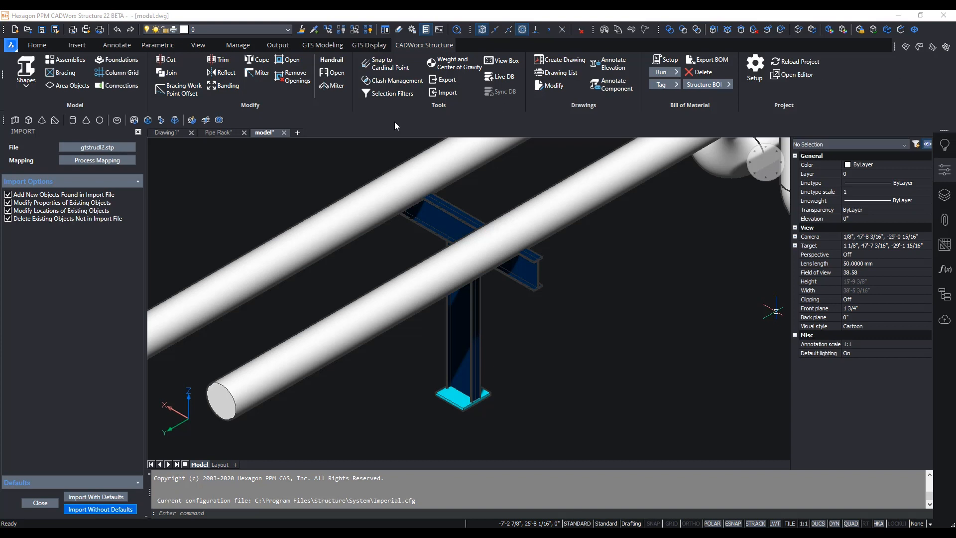
mouse_move(435, 260)
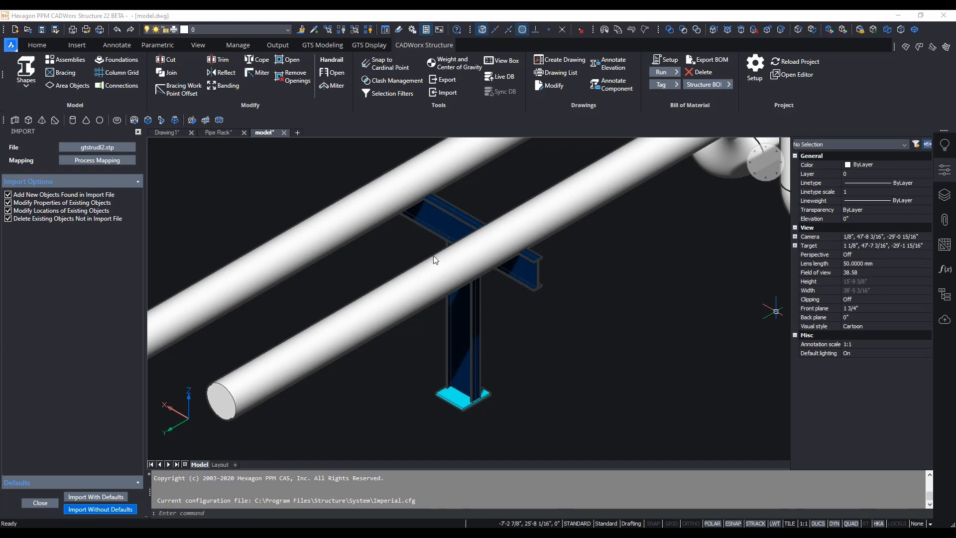
mouse_move(393, 286)
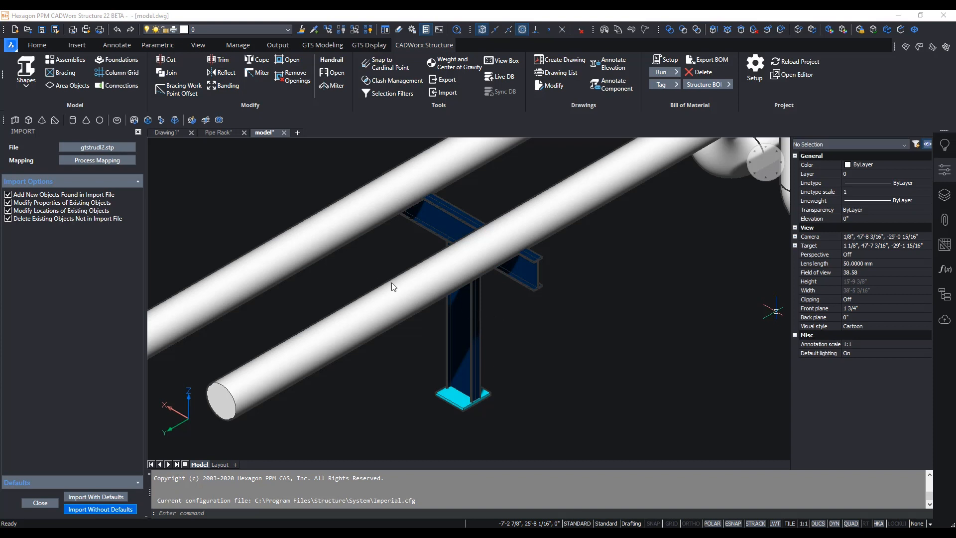
mouse_move(526, 280)
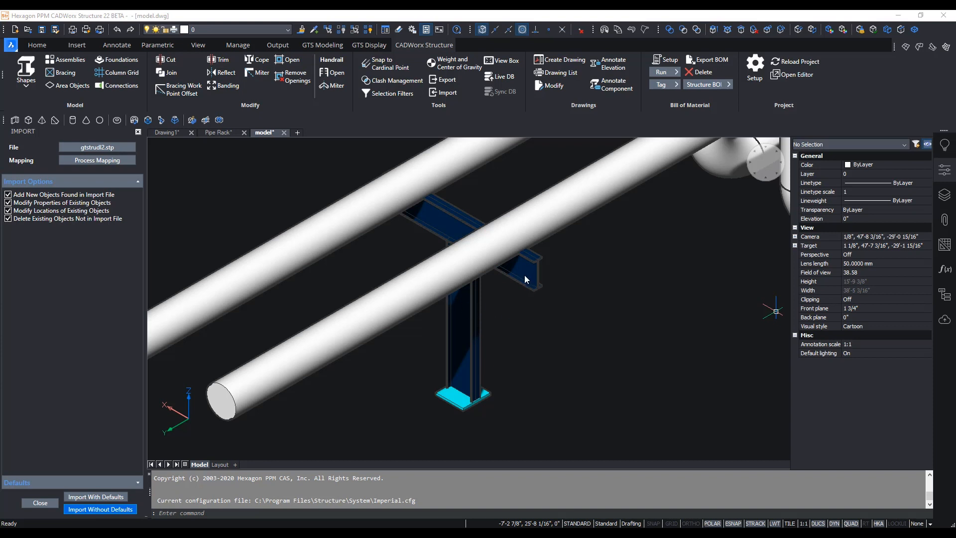
mouse_move(511, 255)
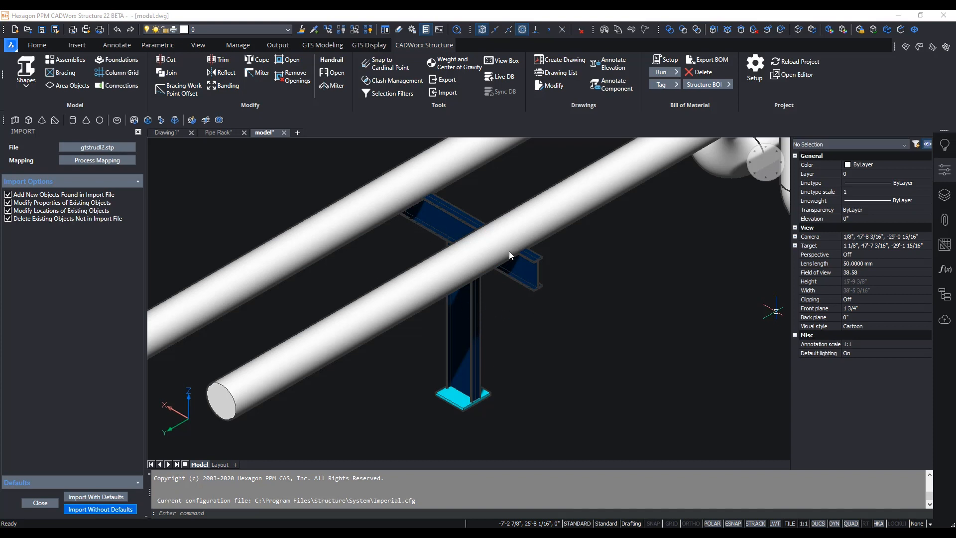
mouse_move(420, 228)
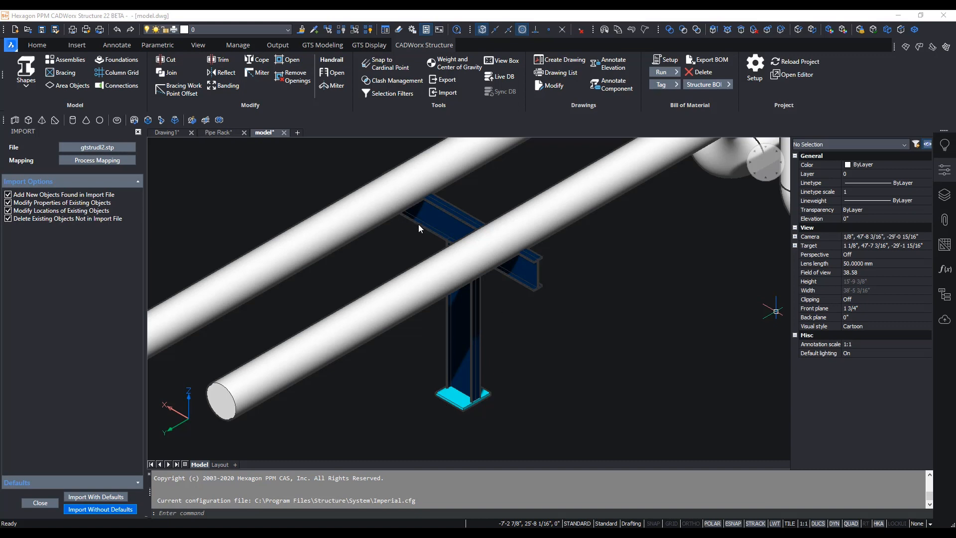
mouse_move(436, 136)
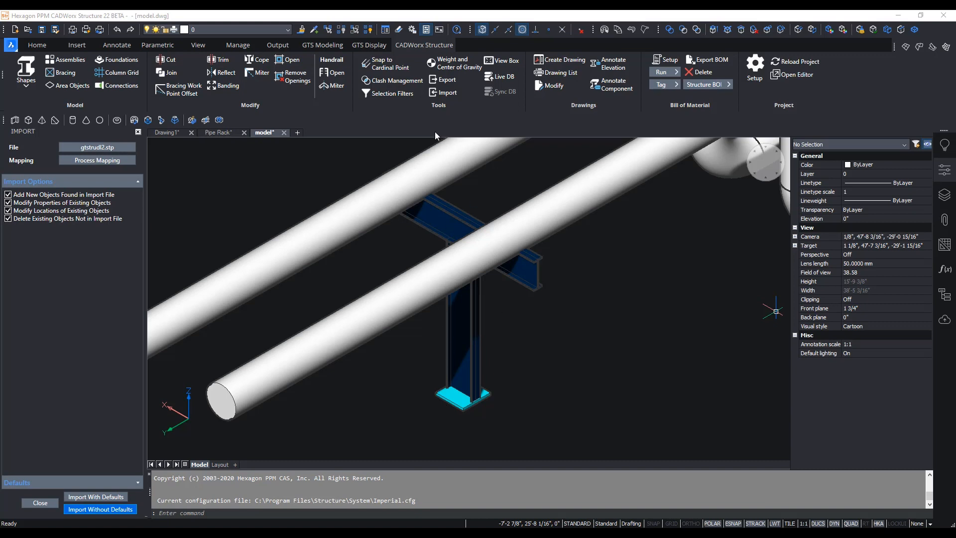
mouse_move(445, 80)
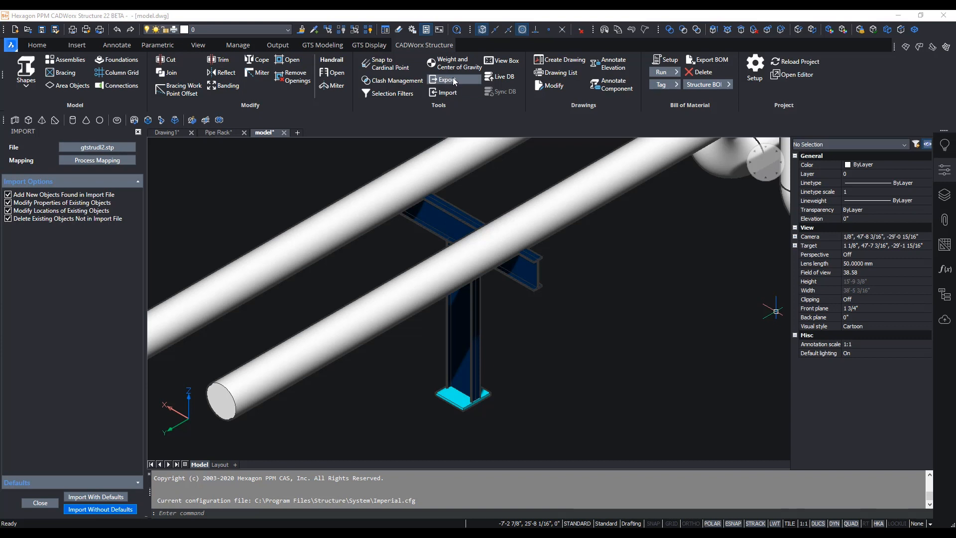
- Export the T-post members in GT STRUDL format, overwriting CWS\T-Post.gti
click(447, 79)
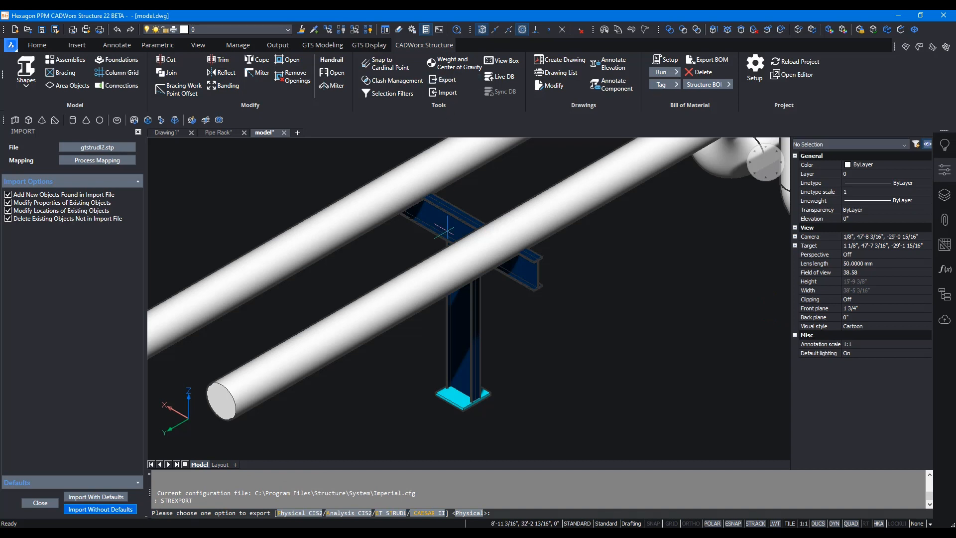
mouse_move(390, 516)
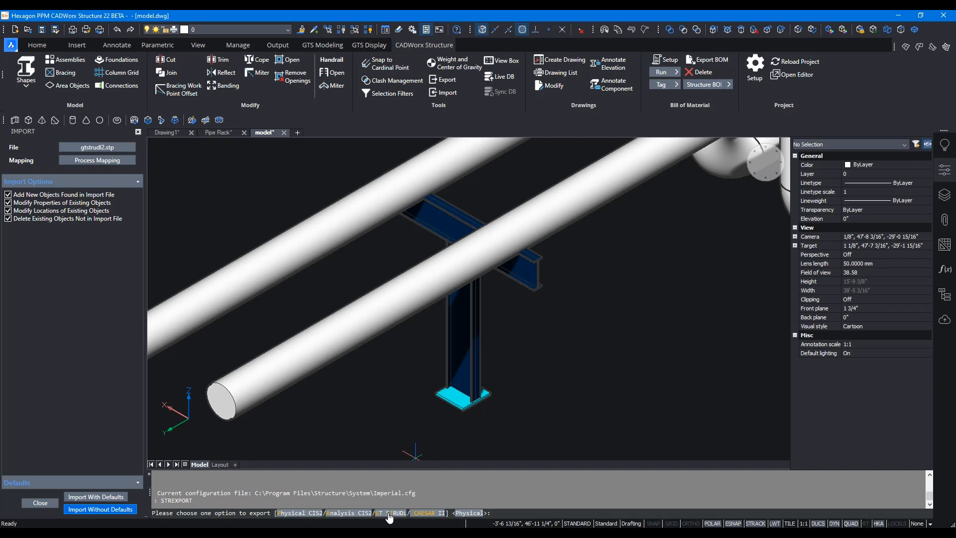
text(GT)
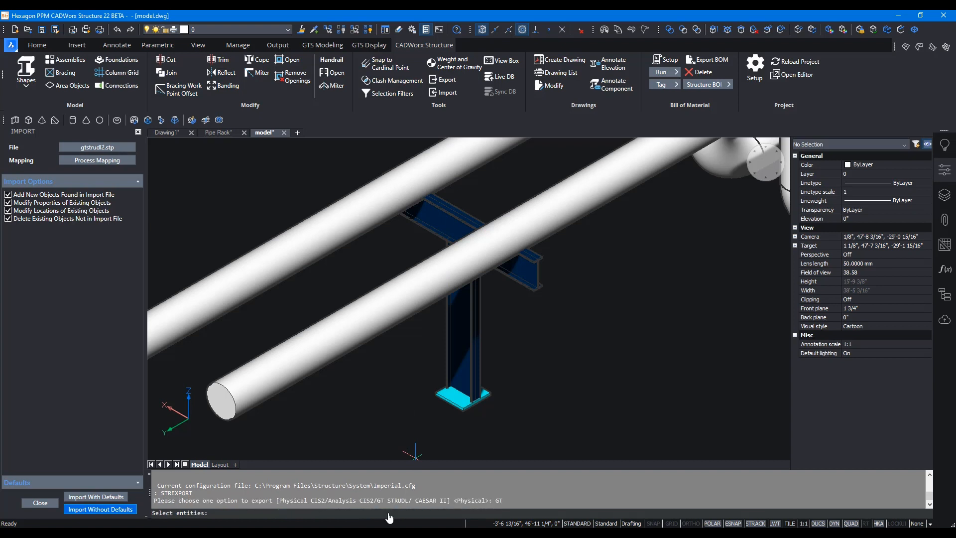
mouse_move(375, 156)
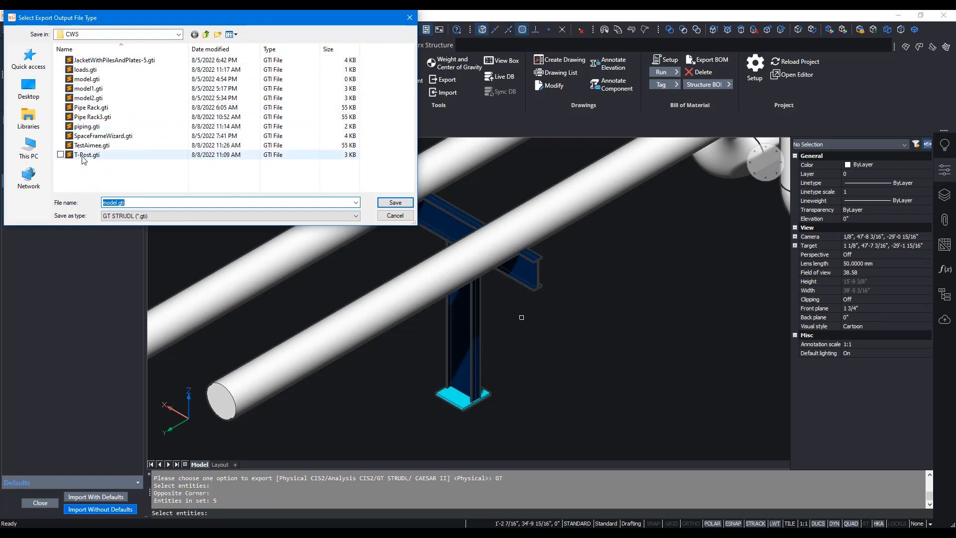
click(87, 155)
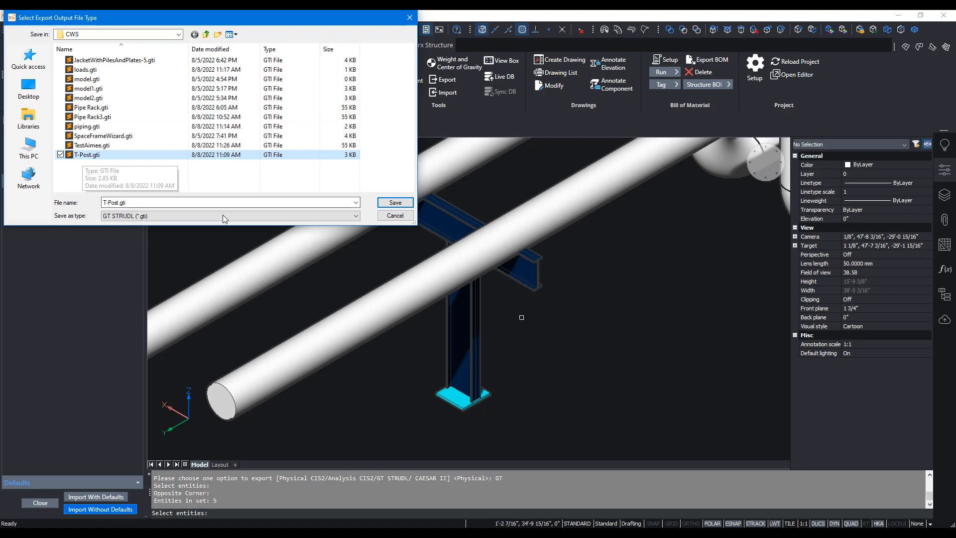
click(395, 202)
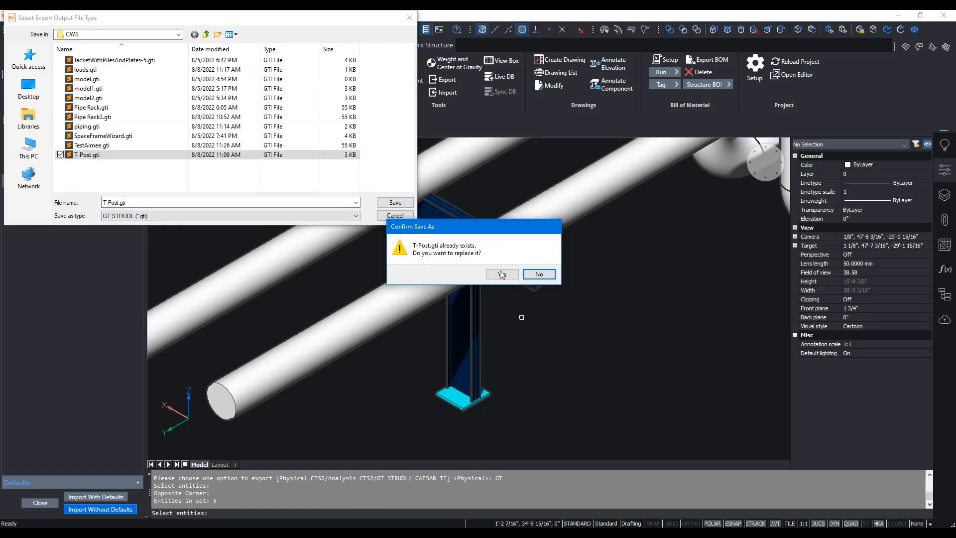
click(501, 274)
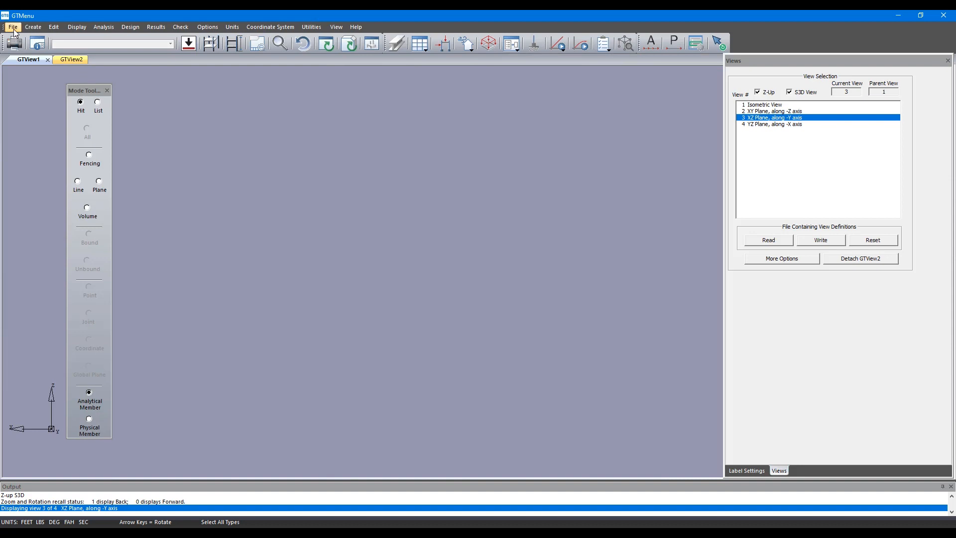
- Open T-Post.gti from Desktop\CWS as the GT STRUDL input file
click(17, 27)
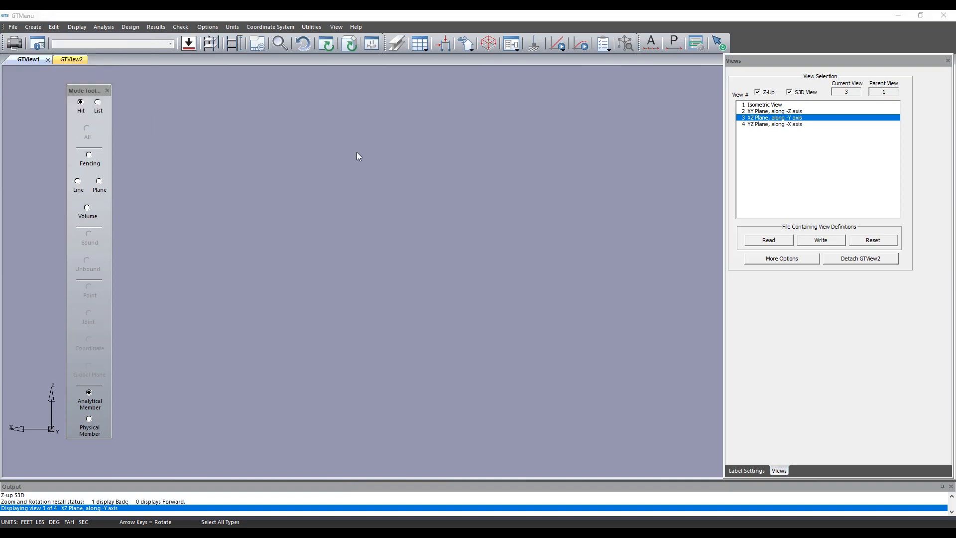
click(12, 27)
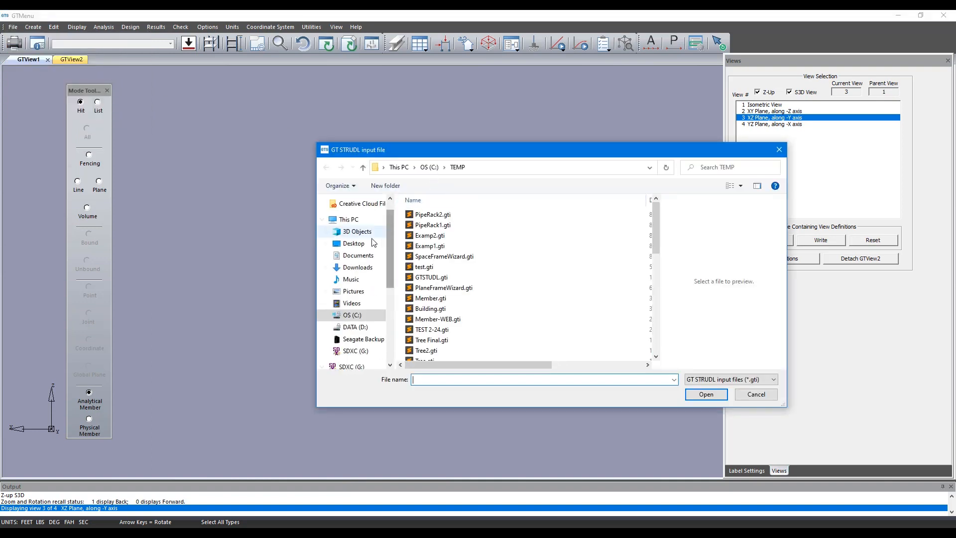
click(353, 243)
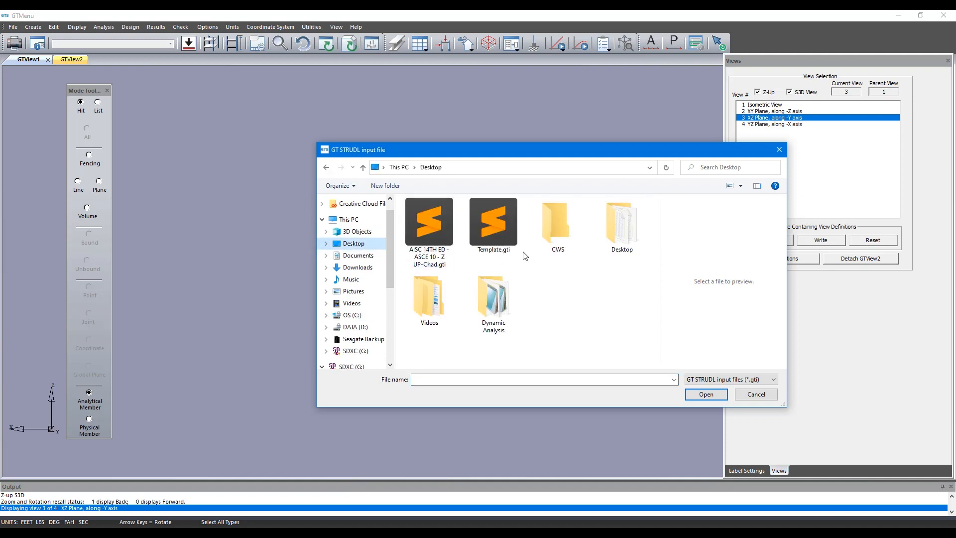
double_click(556, 222)
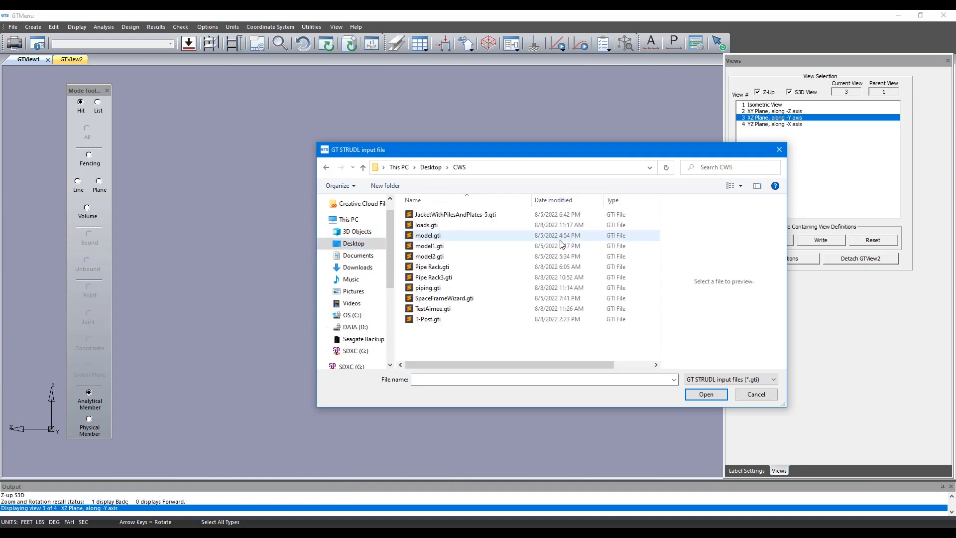
click(487, 330)
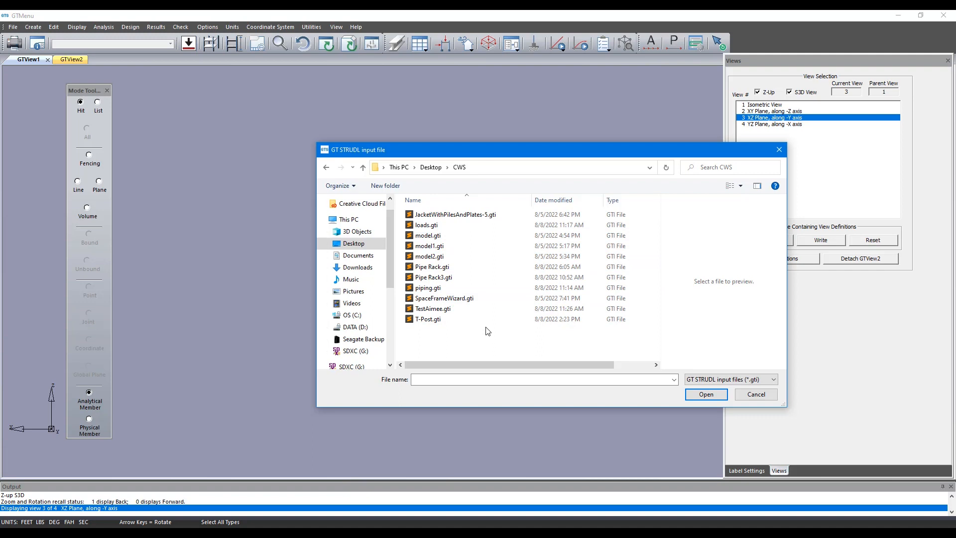
click(427, 319)
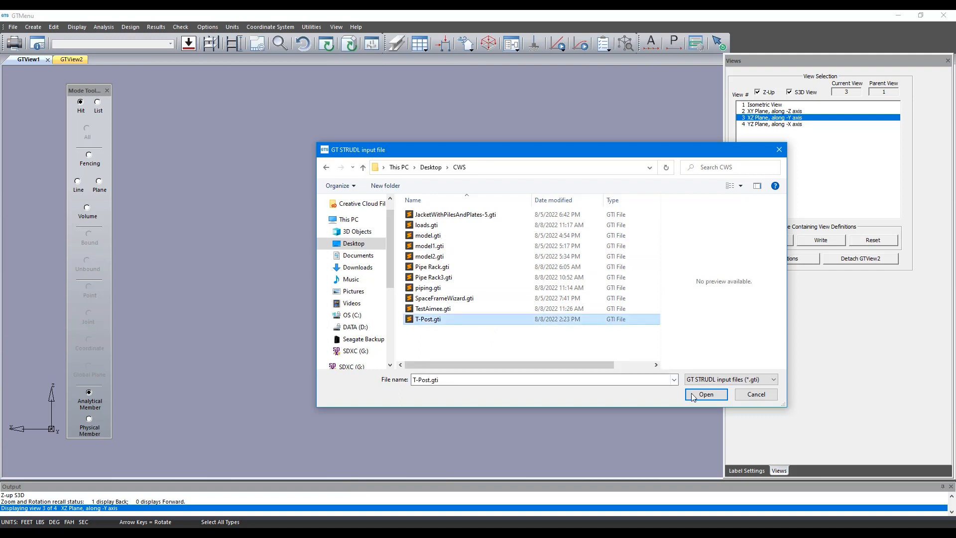
click(705, 394)
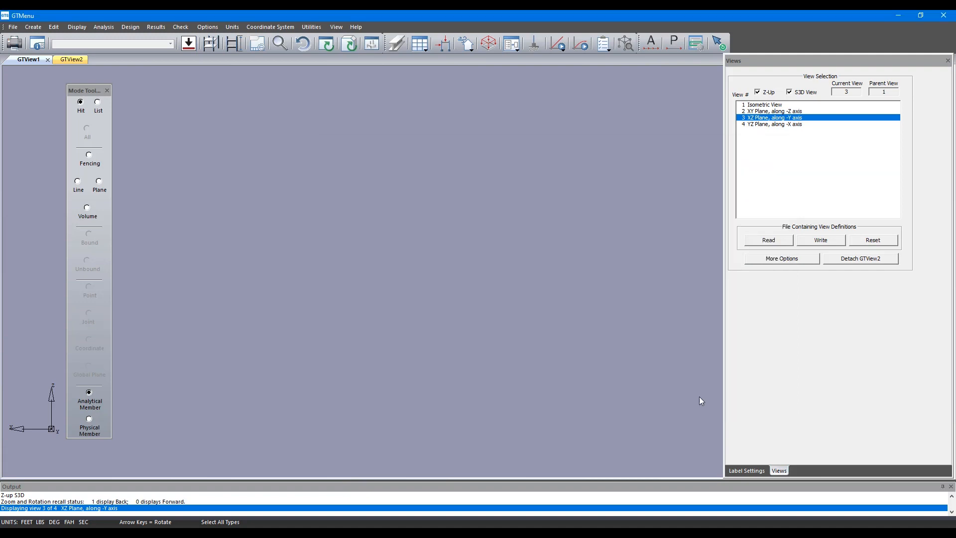
- Switch to 1 Isometric View to show the T-post post-and-crossbar stick model
click(770, 111)
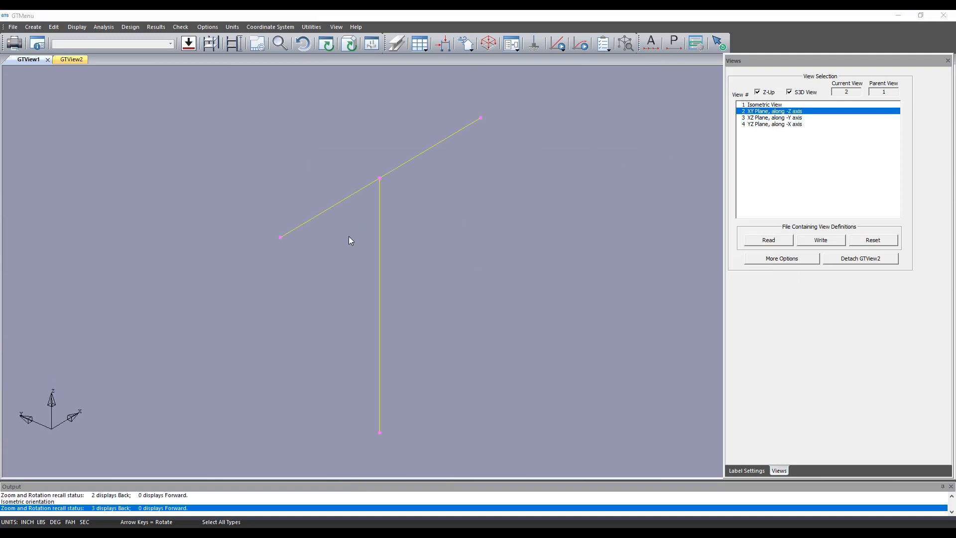
mouse_move(282, 188)
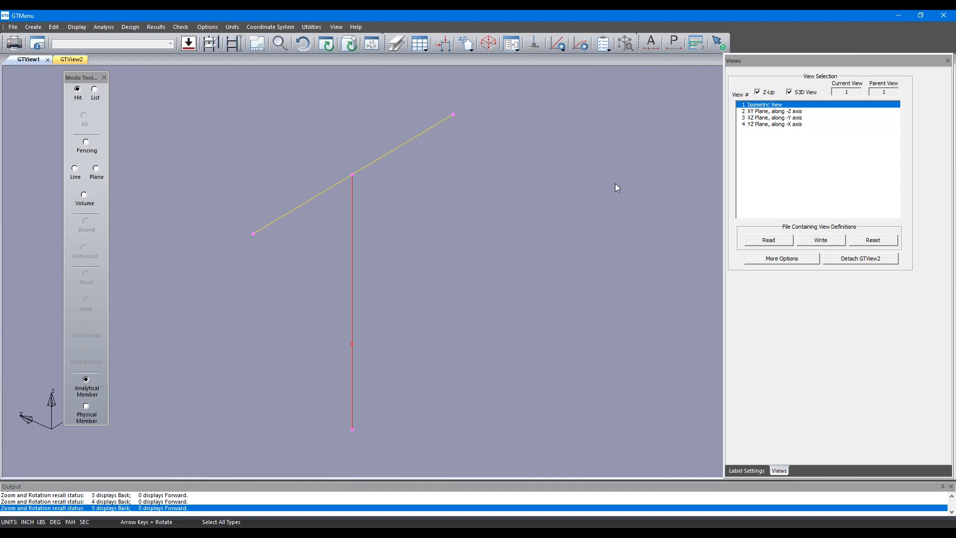
mouse_move(783, 180)
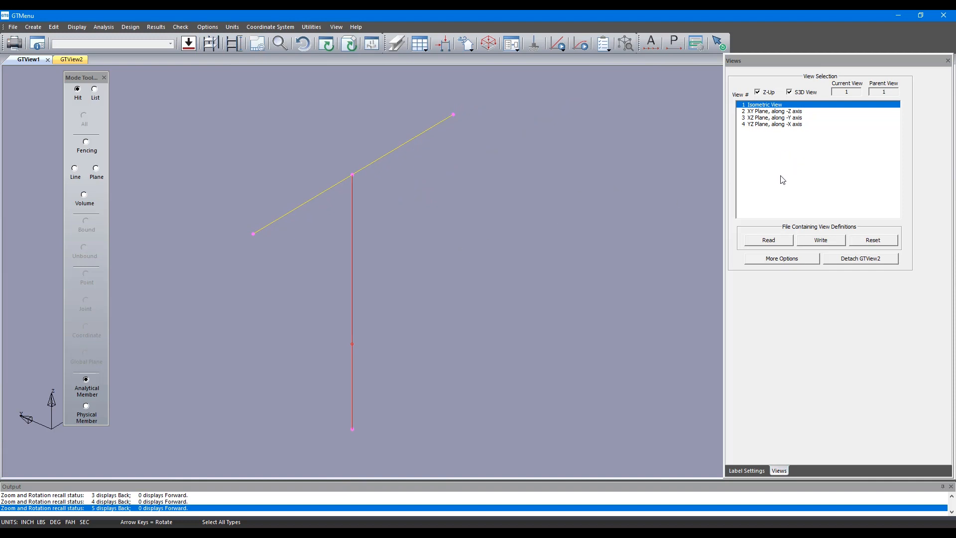
mouse_move(414, 246)
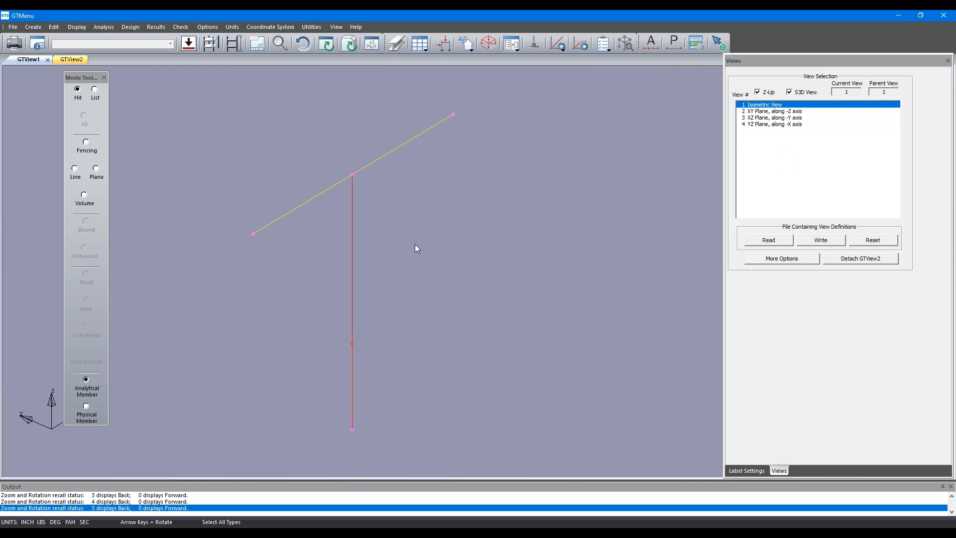
mouse_move(372, 251)
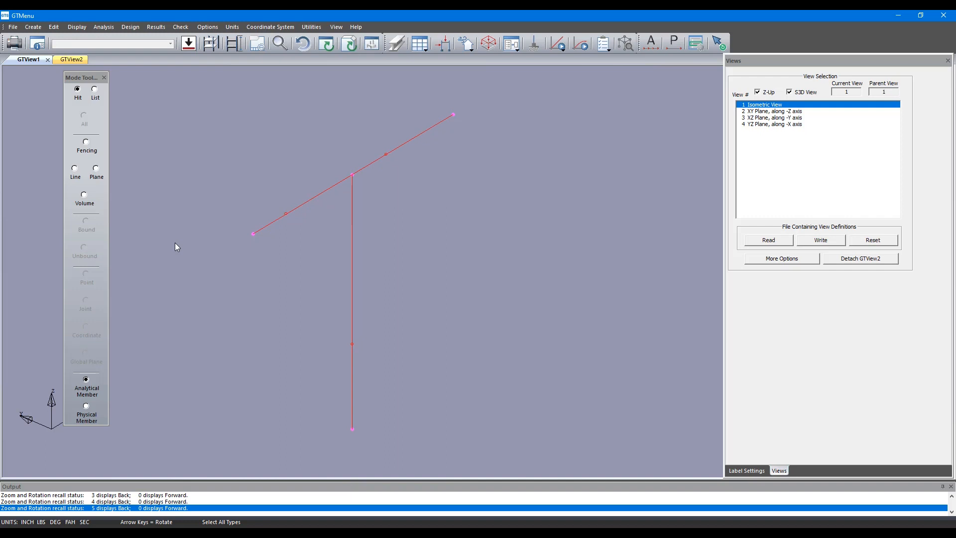
mouse_move(342, 46)
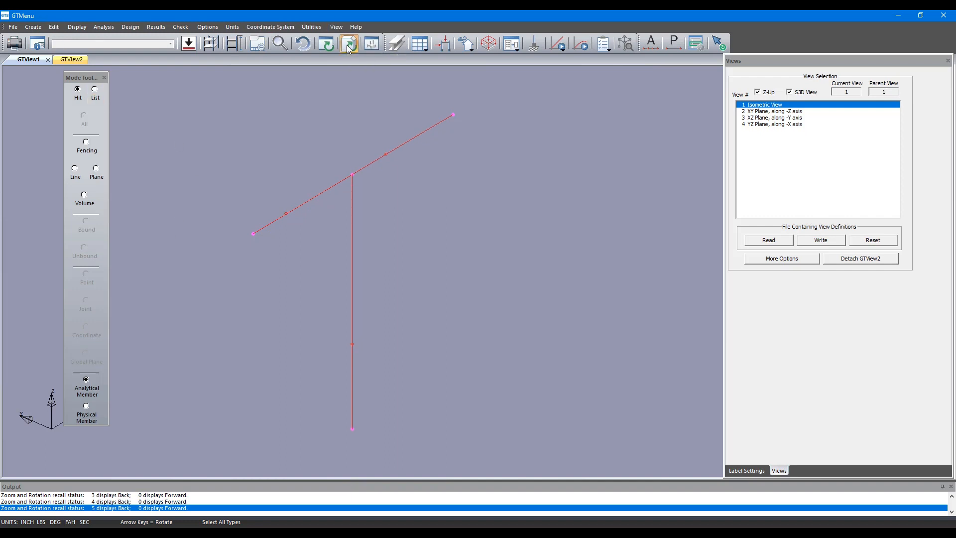
- Render the T-post members as solid I-shaped steel sections
click(347, 45)
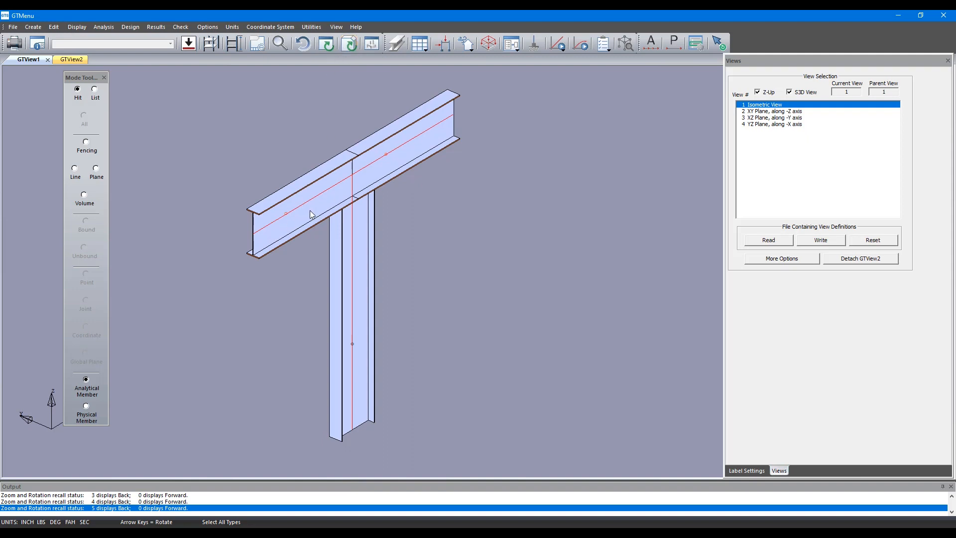
mouse_move(267, 258)
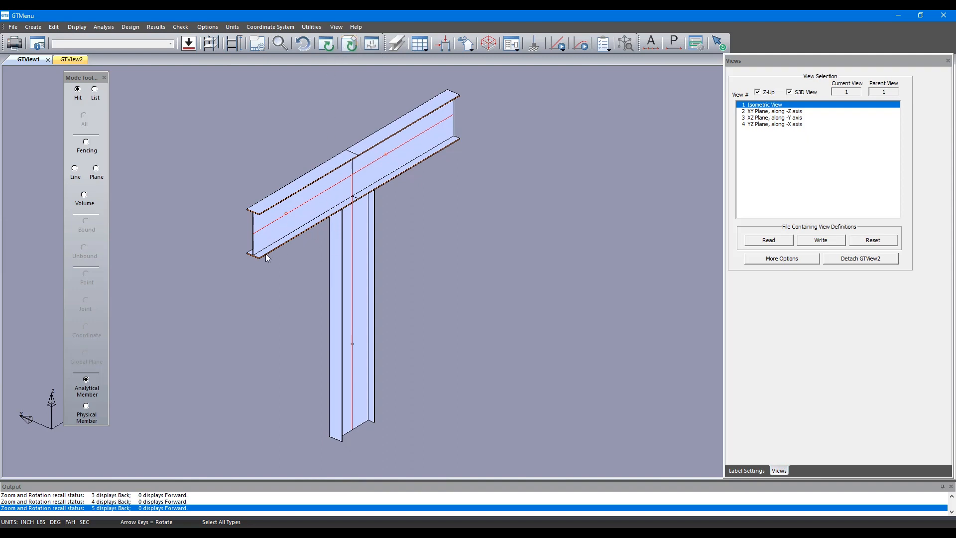
mouse_move(267, 244)
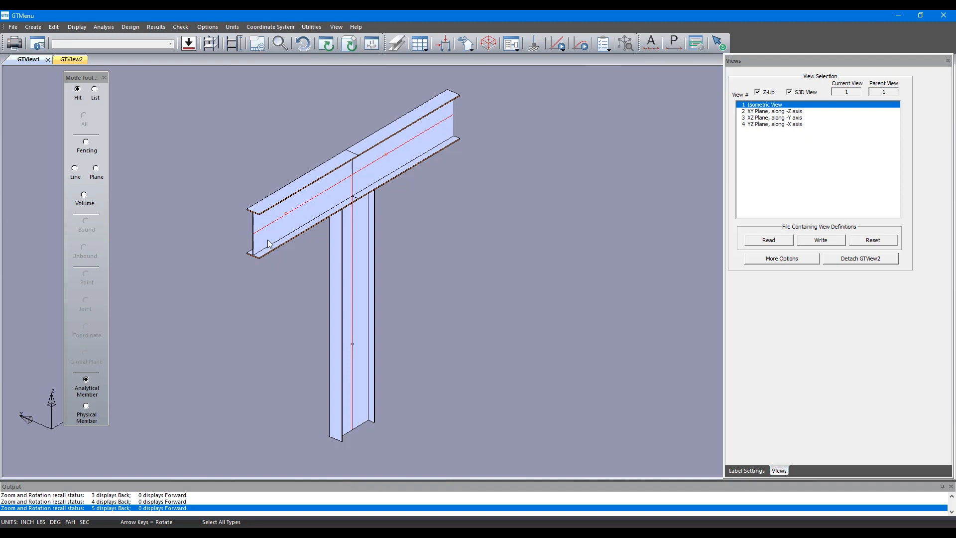
mouse_move(269, 218)
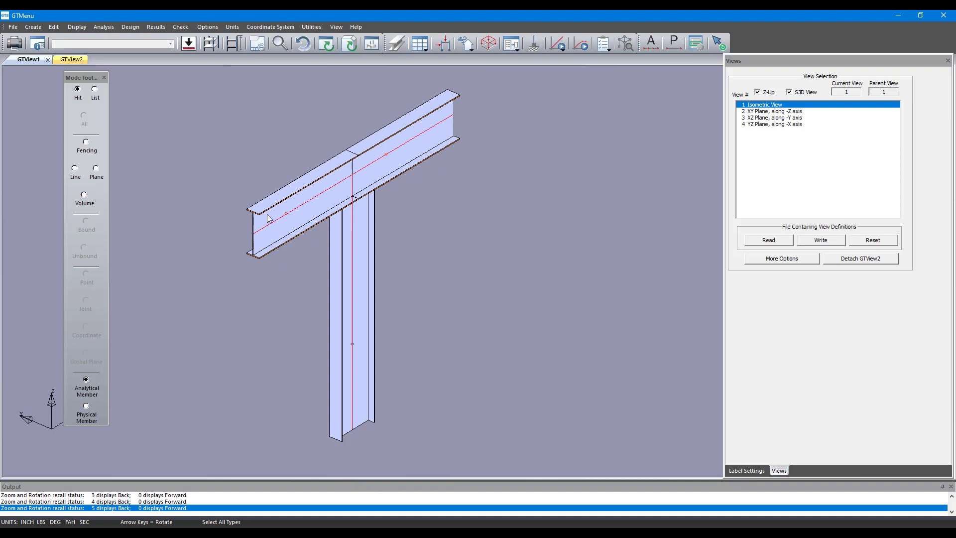
mouse_move(338, 201)
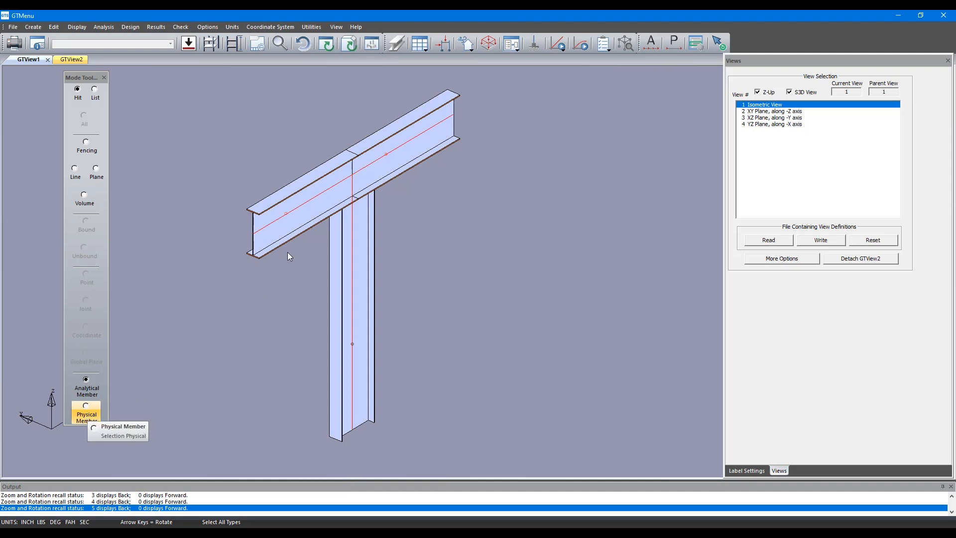
mouse_move(273, 227)
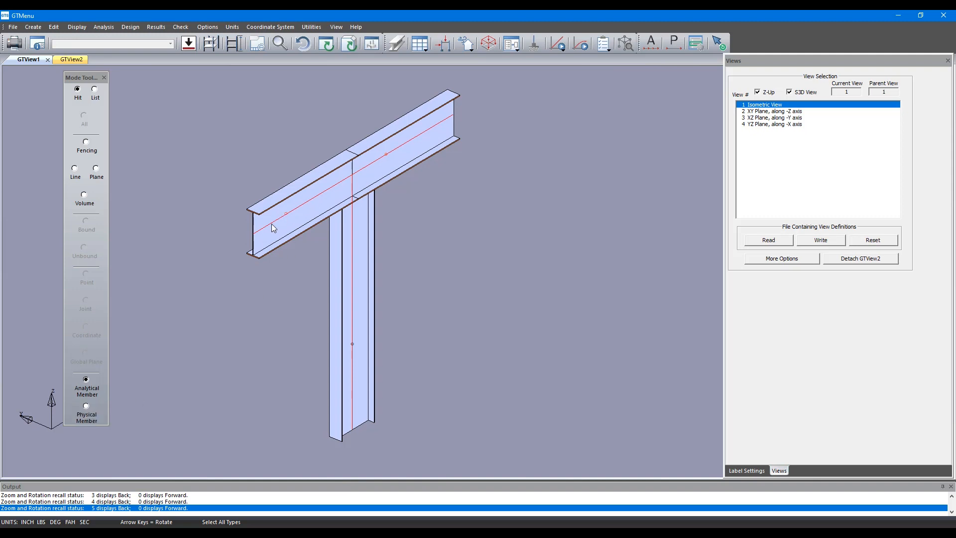
mouse_move(279, 208)
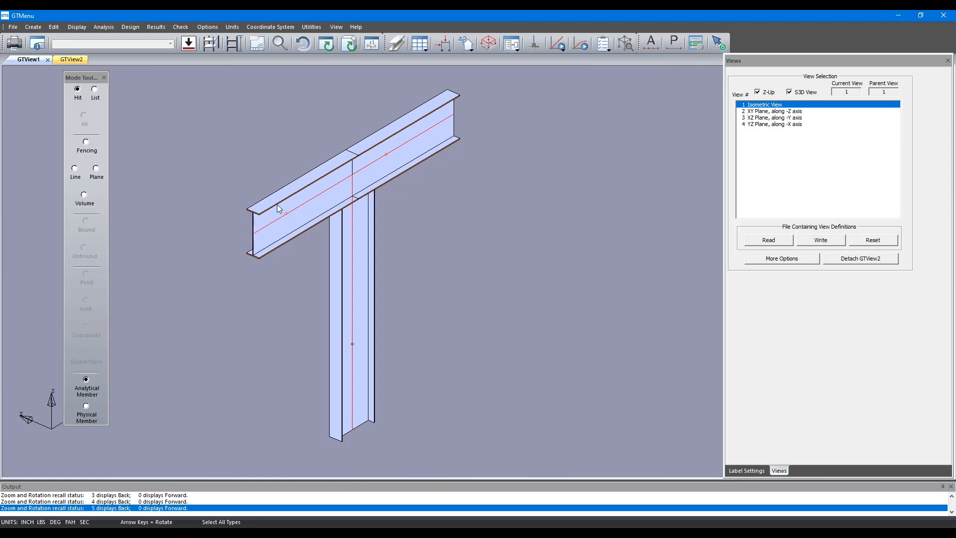
mouse_move(279, 221)
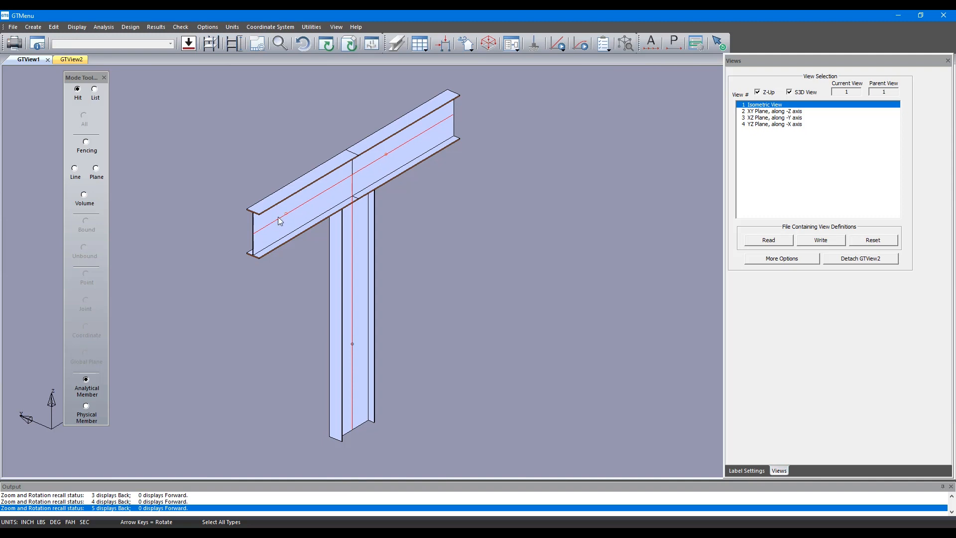
mouse_move(282, 226)
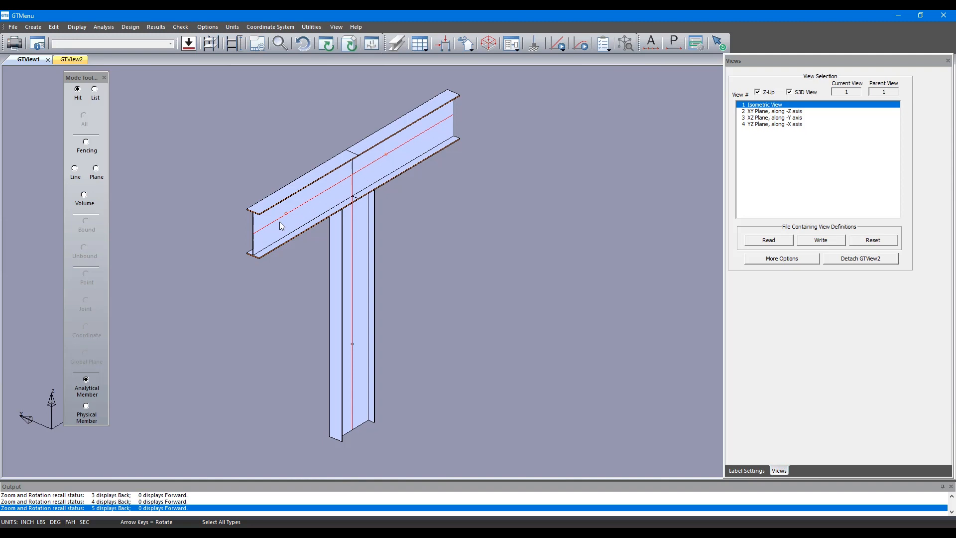
mouse_move(273, 232)
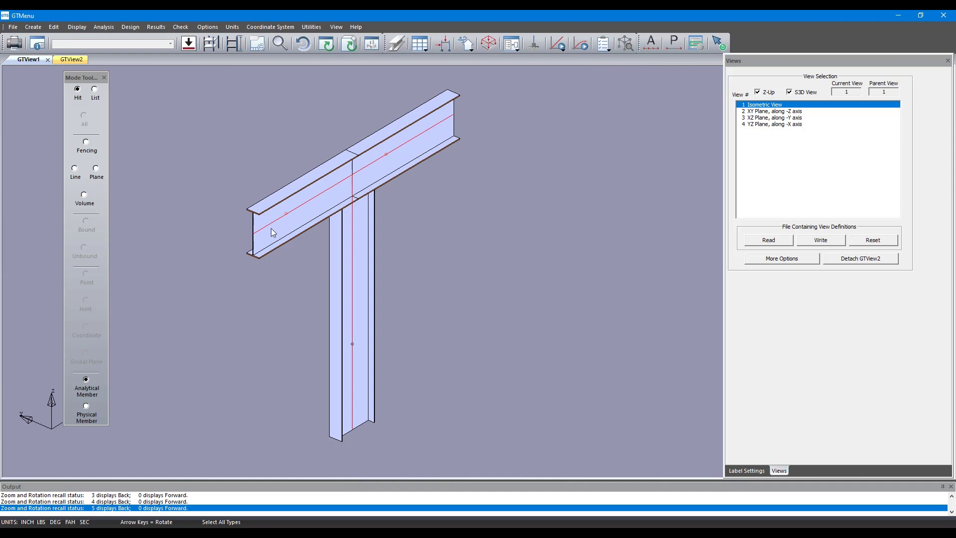
mouse_move(302, 221)
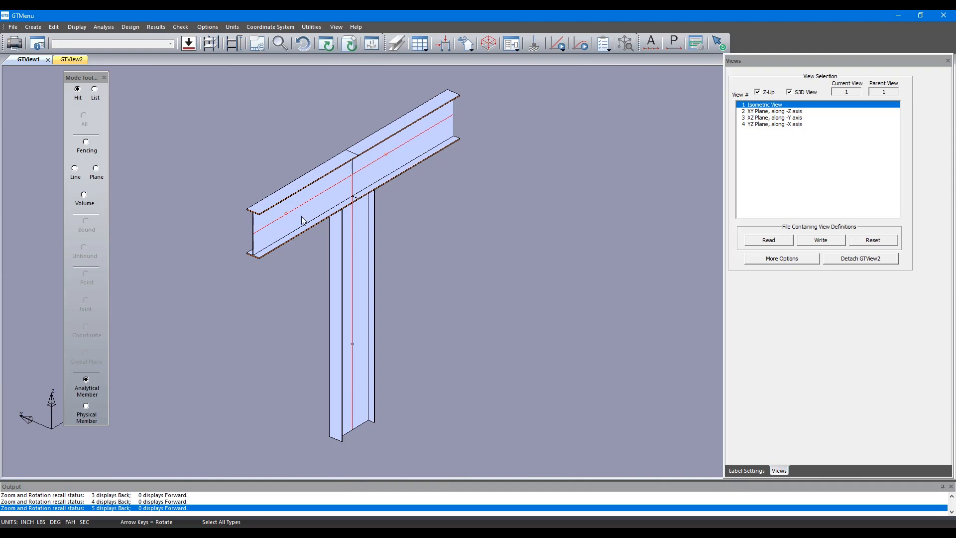
mouse_move(272, 237)
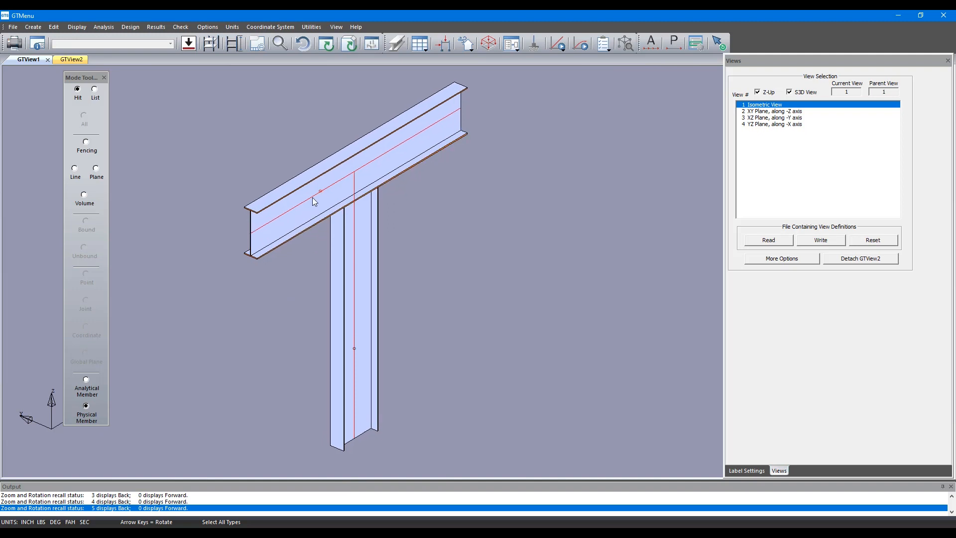
mouse_move(300, 205)
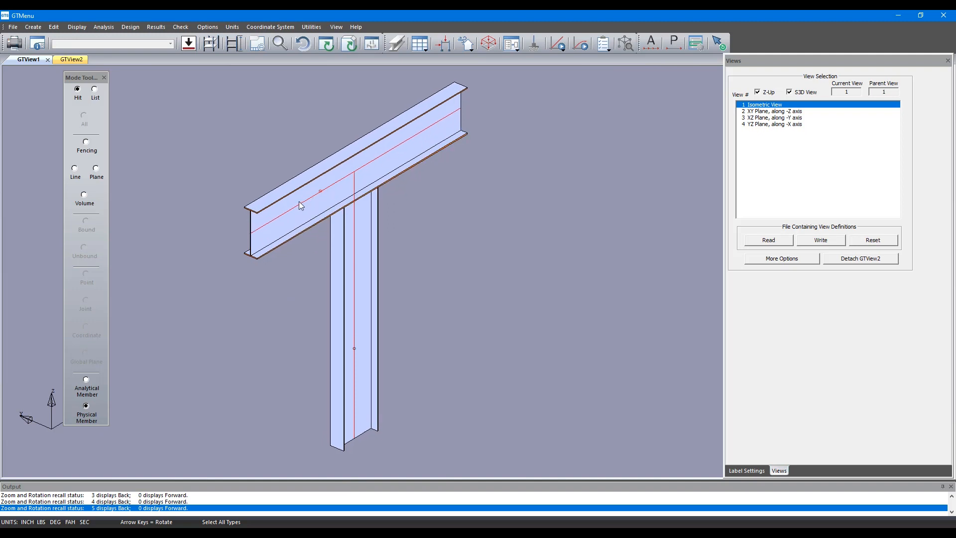
mouse_move(424, 137)
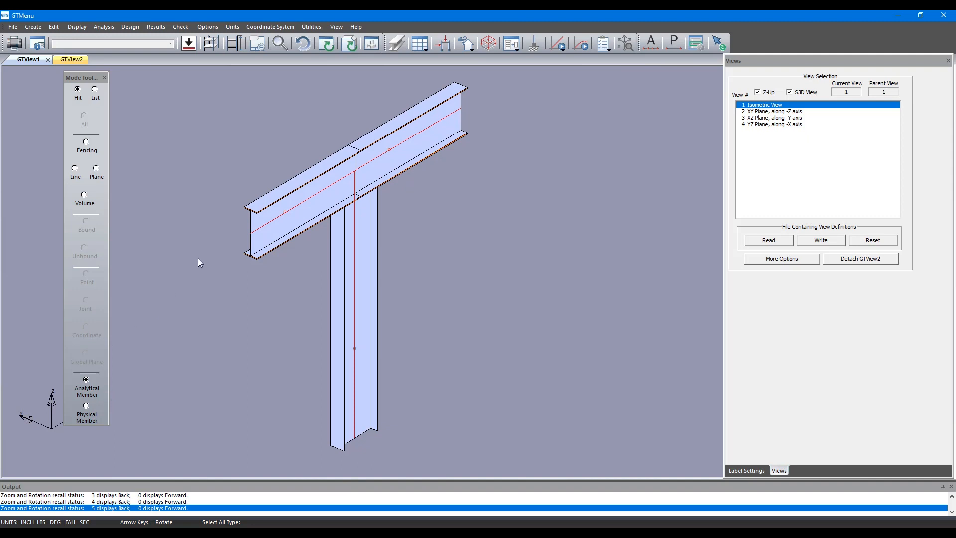
mouse_move(278, 219)
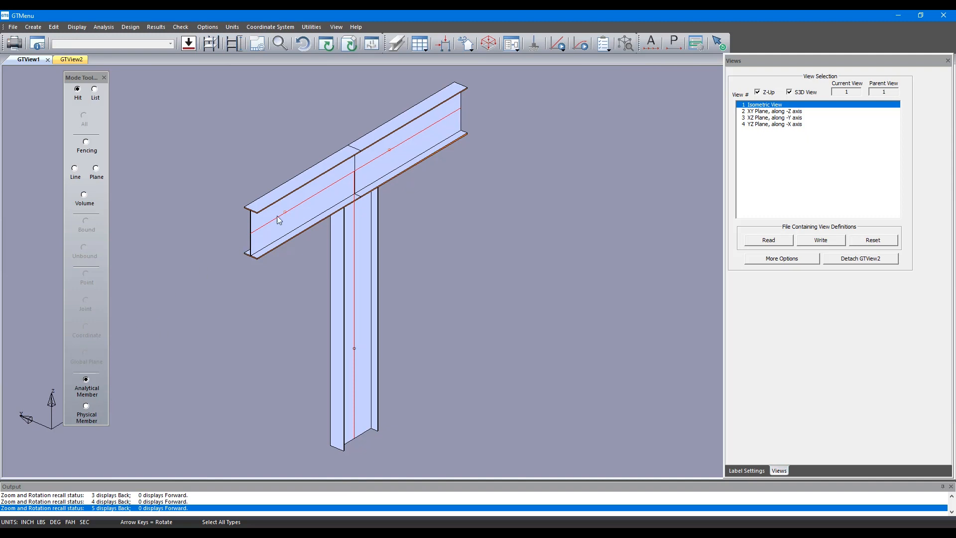
mouse_move(300, 205)
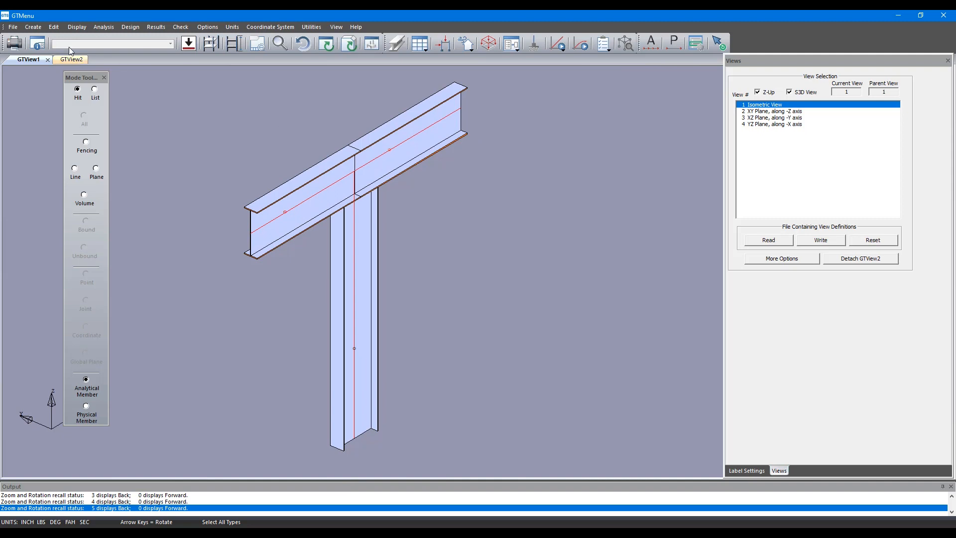
- List the section properties in the Member Data editor, showing only W21x44
click(51, 26)
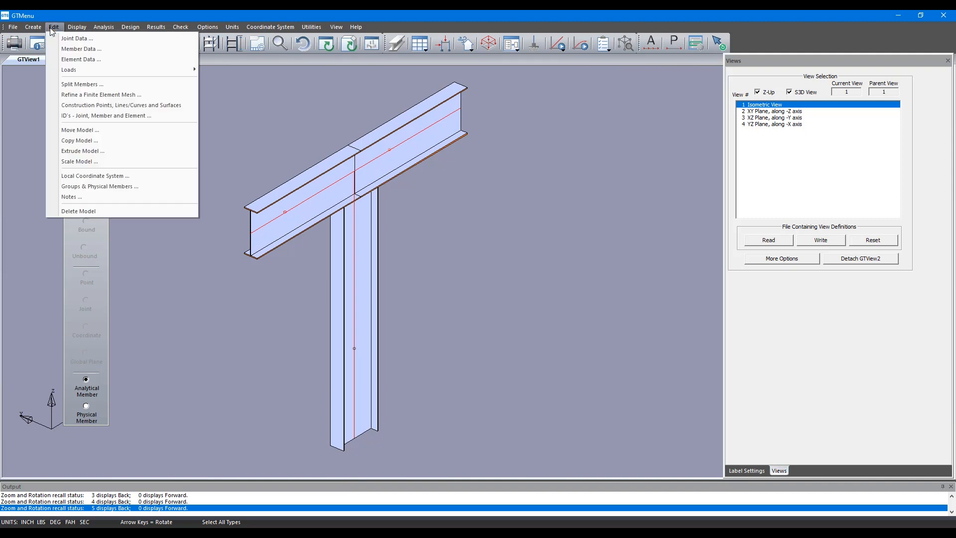
click(81, 49)
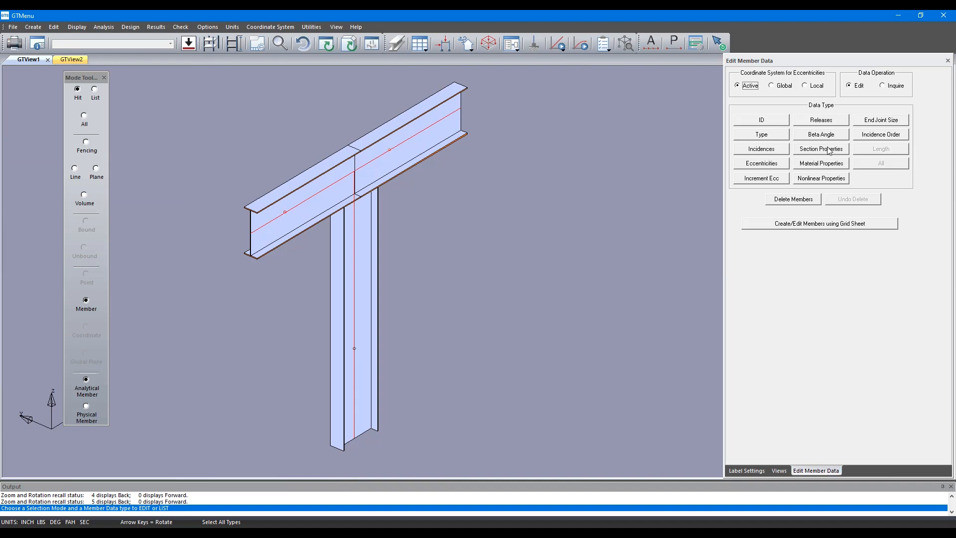
click(820, 149)
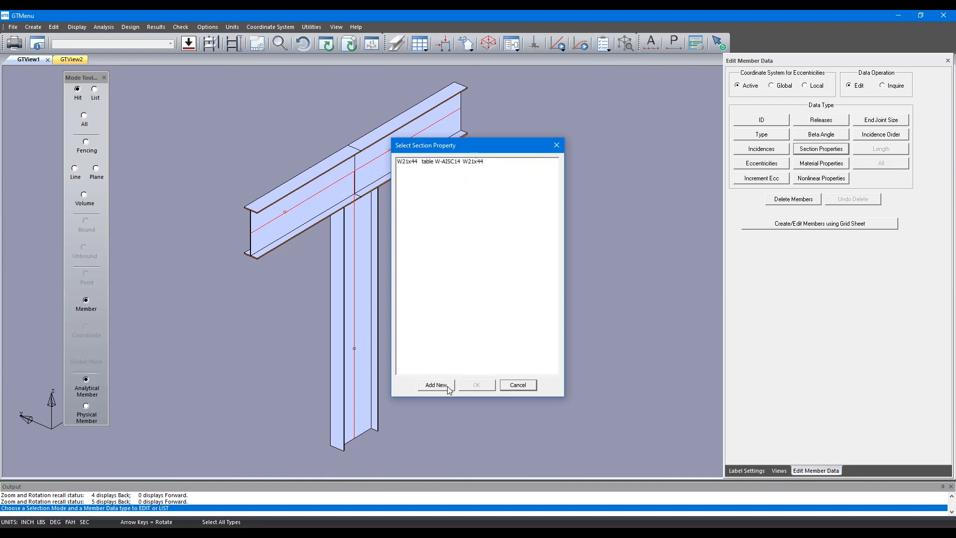
- Store W12x26 from the W-AISC15 table and assign it to the beam
click(519, 384)
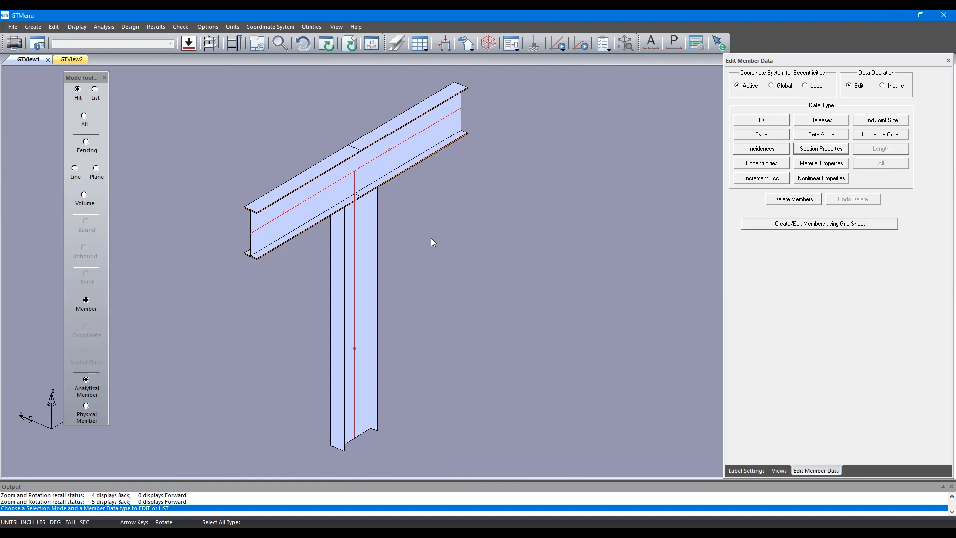
click(820, 148)
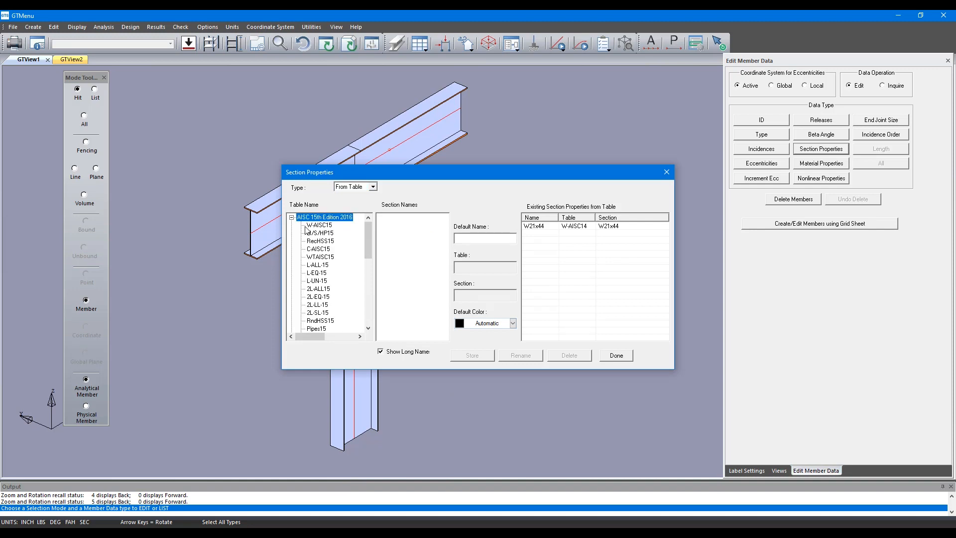
click(318, 225)
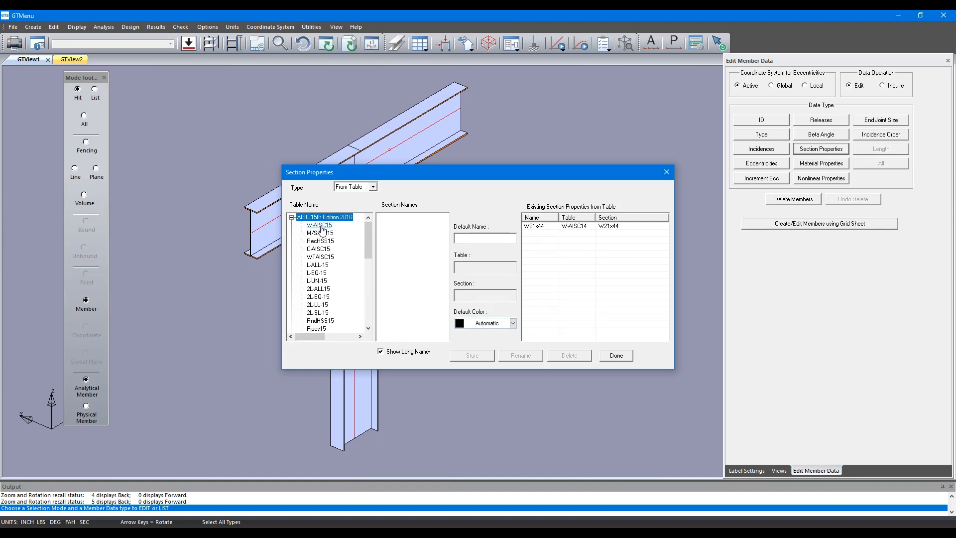
click(319, 224)
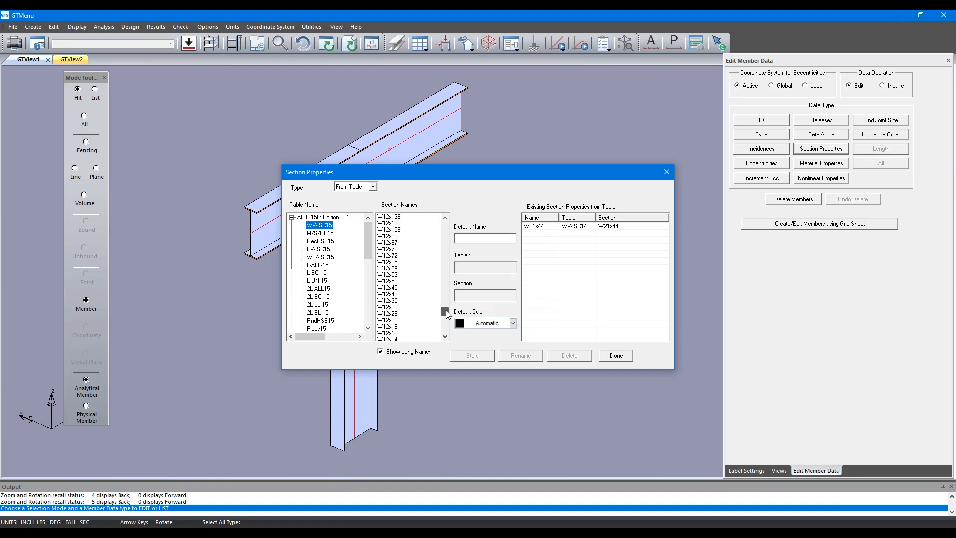
click(388, 313)
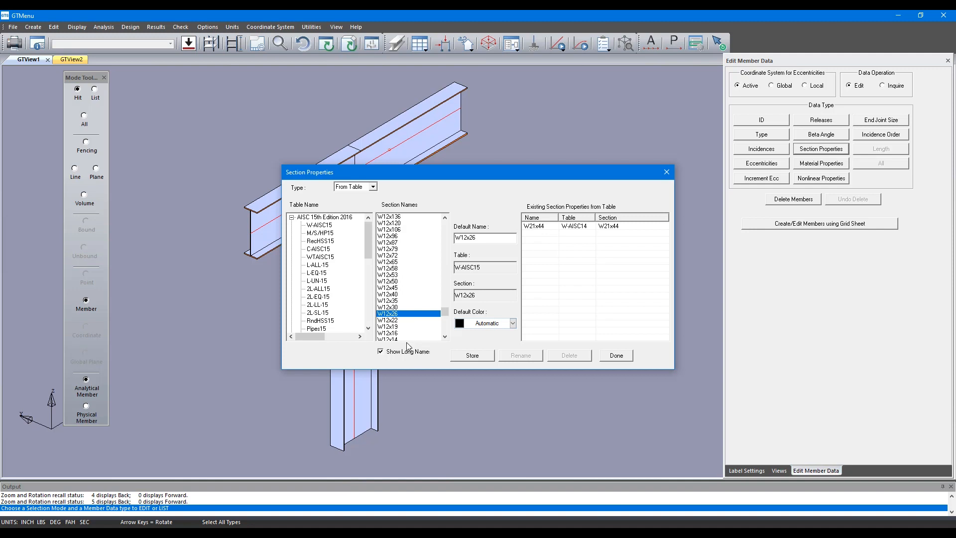
mouse_move(479, 357)
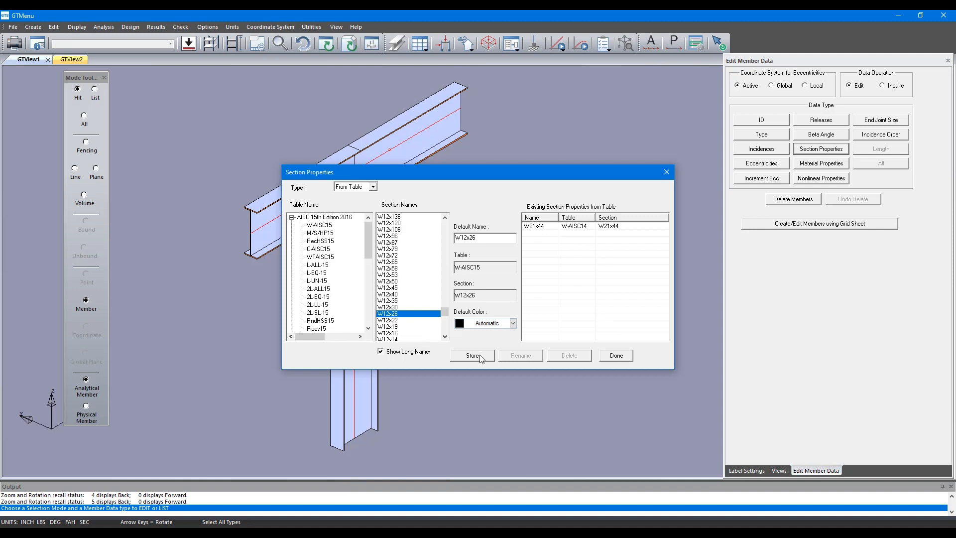
click(472, 355)
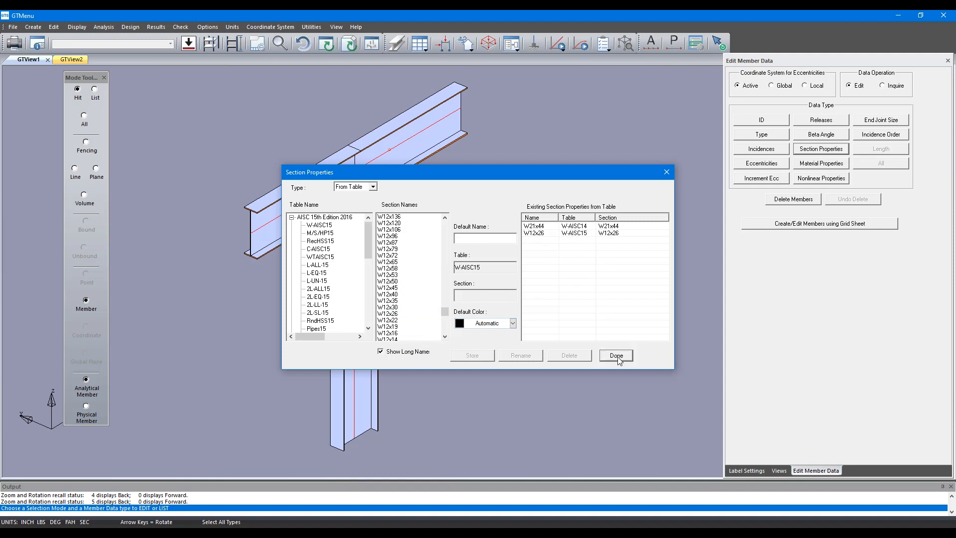
click(615, 355)
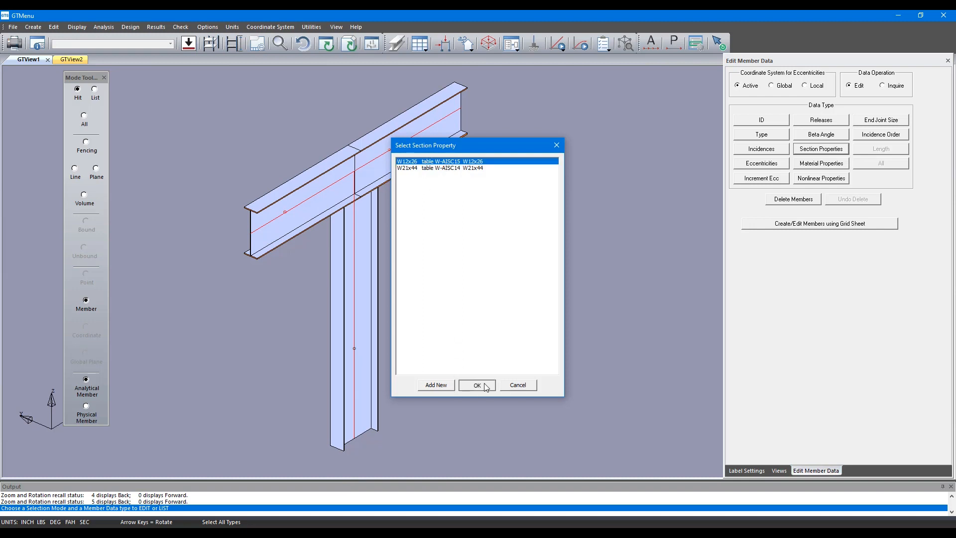
click(477, 385)
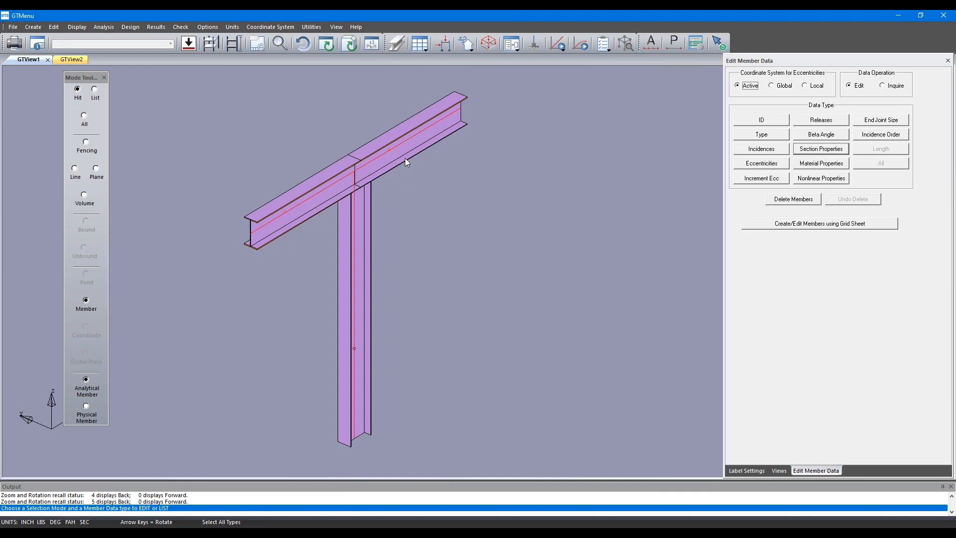
mouse_move(413, 236)
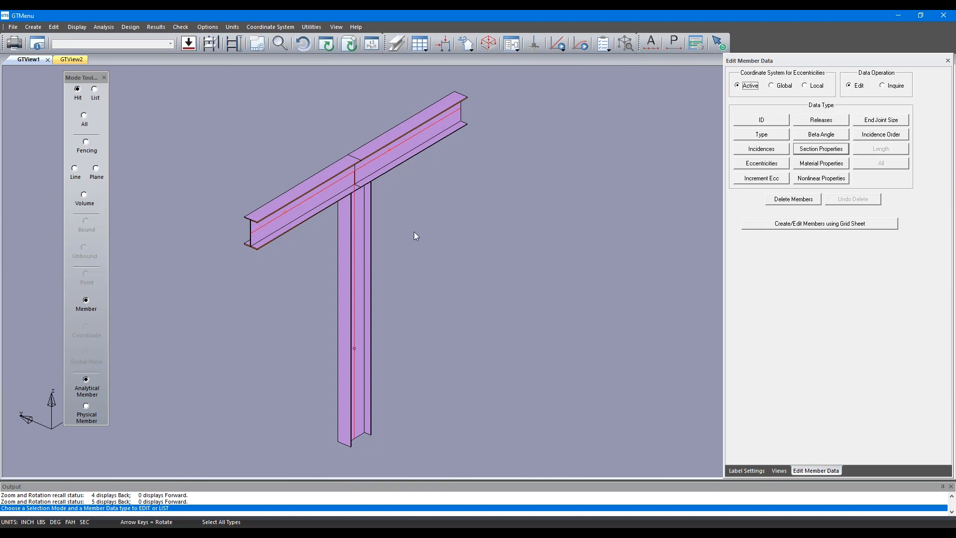
mouse_move(413, 117)
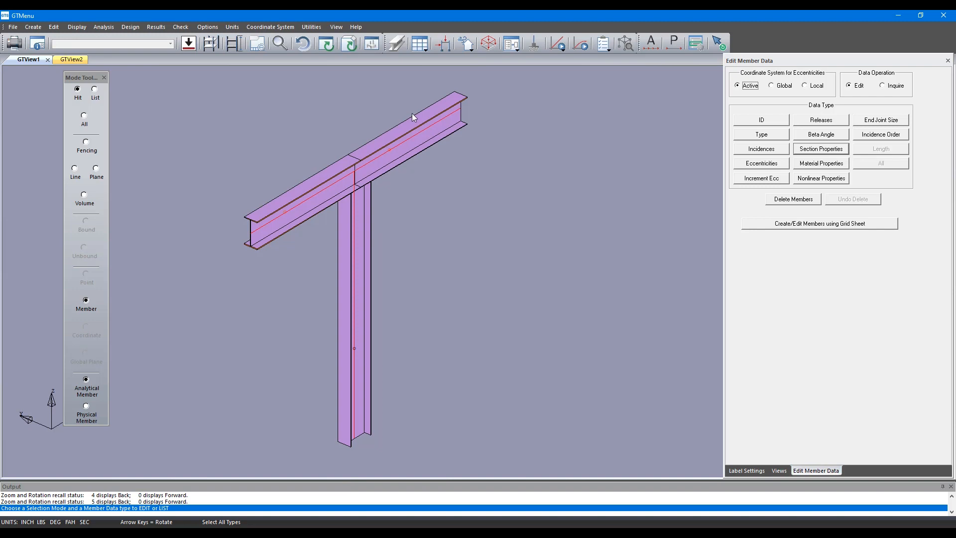
mouse_move(297, 218)
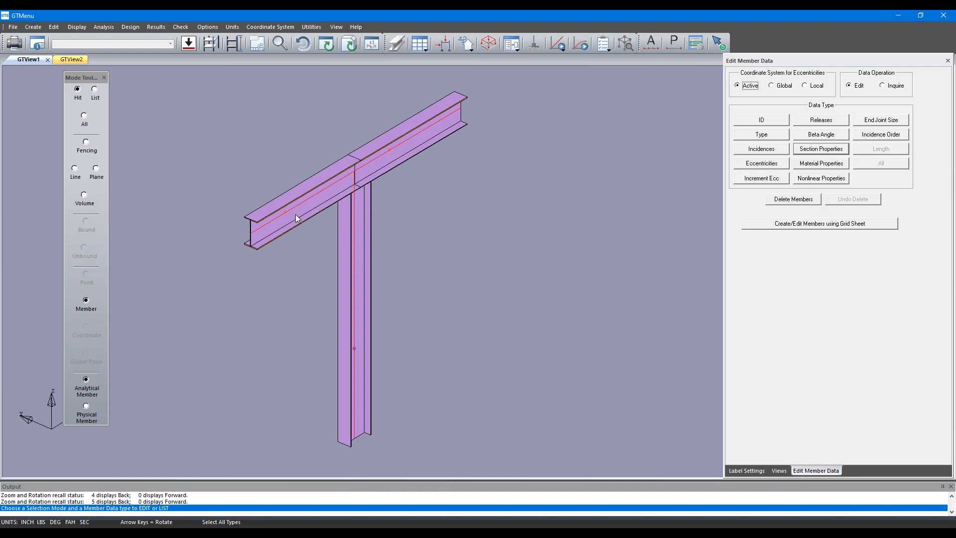
mouse_move(299, 239)
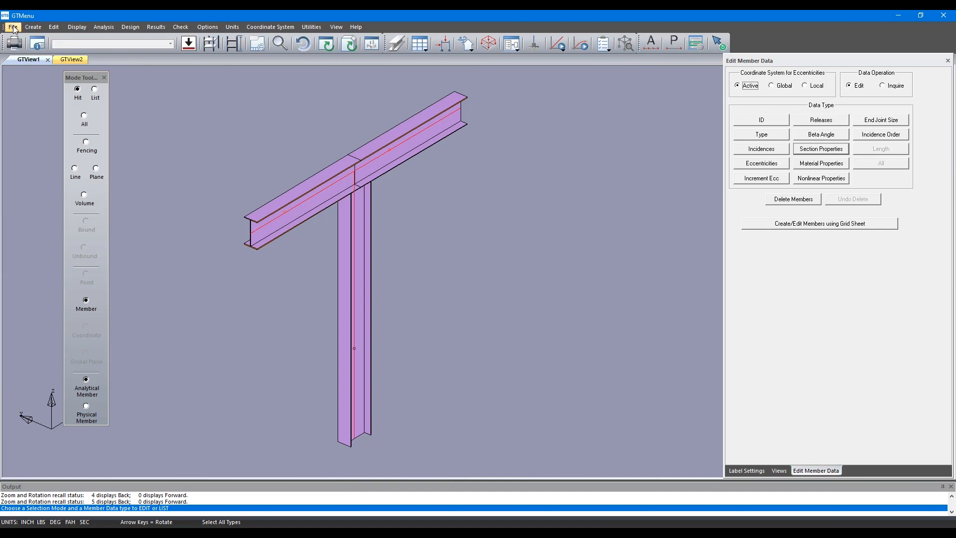
- Export CIS/2 to CWS\gtstrudl.stp with Z up and physical-member option off, overwriting
click(15, 27)
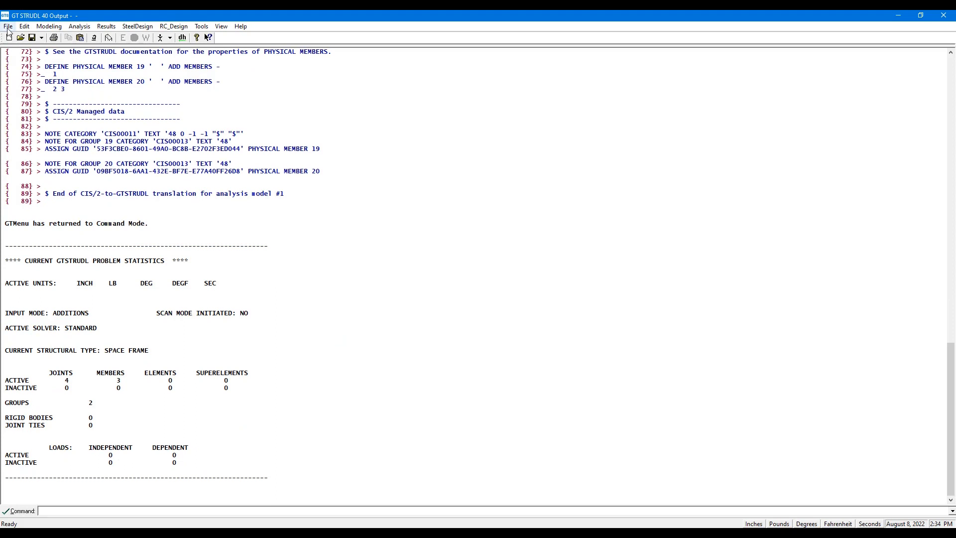
click(8, 25)
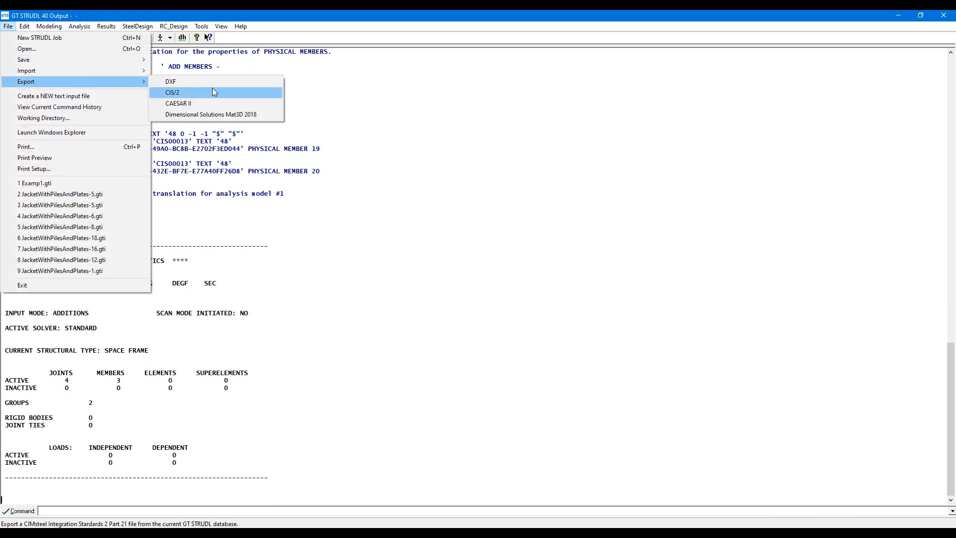
click(173, 92)
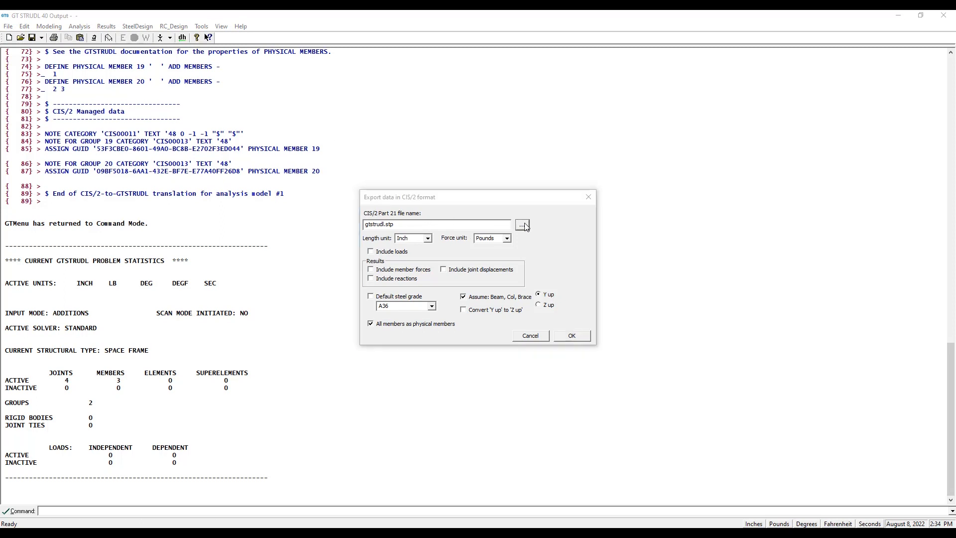
click(523, 224)
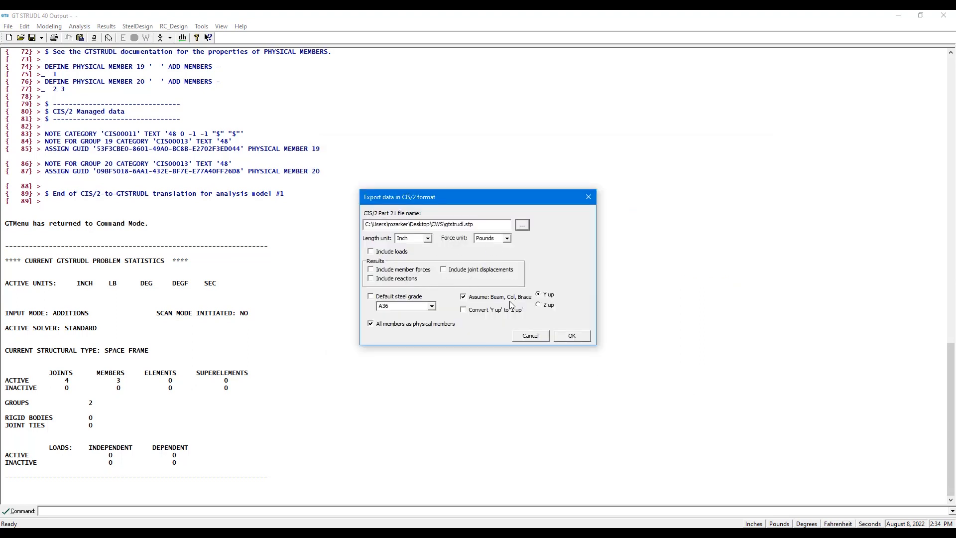
click(539, 304)
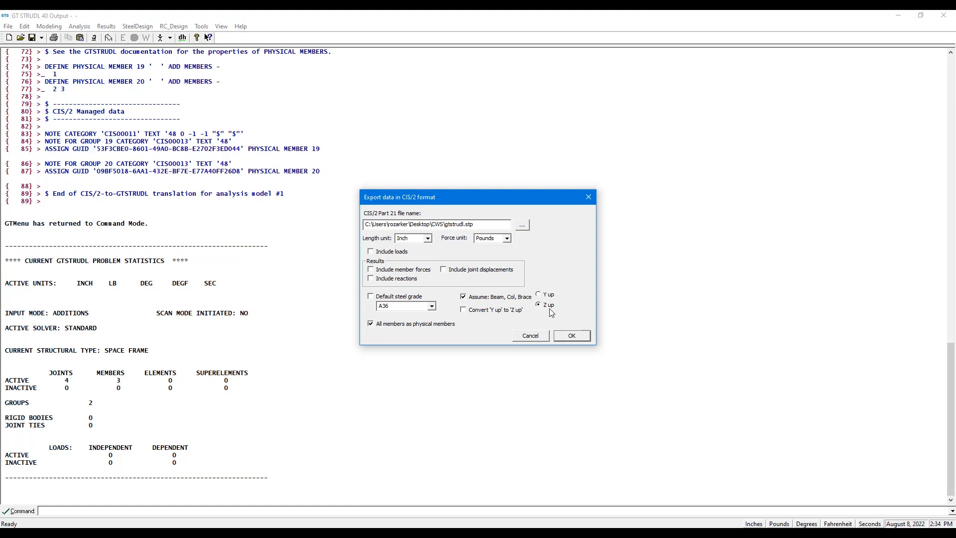
click(370, 323)
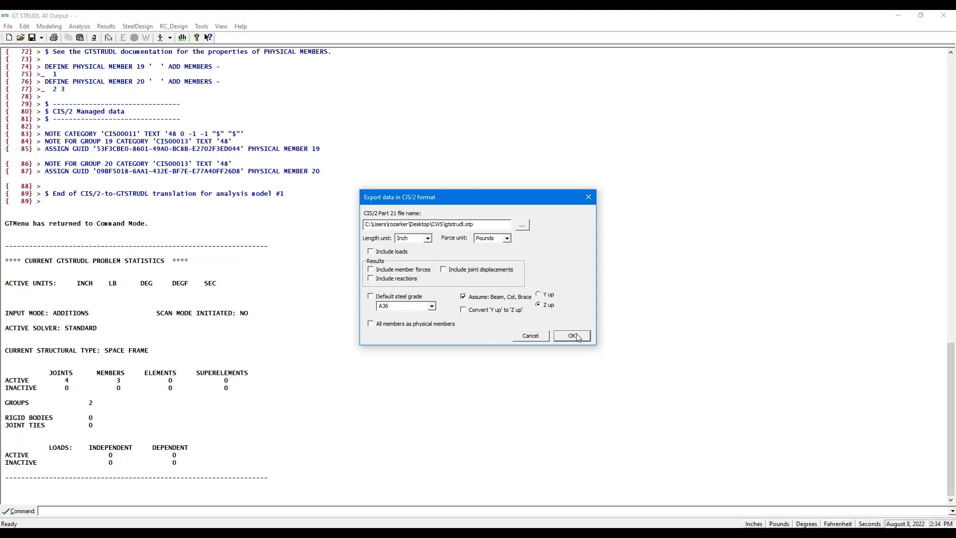
click(572, 336)
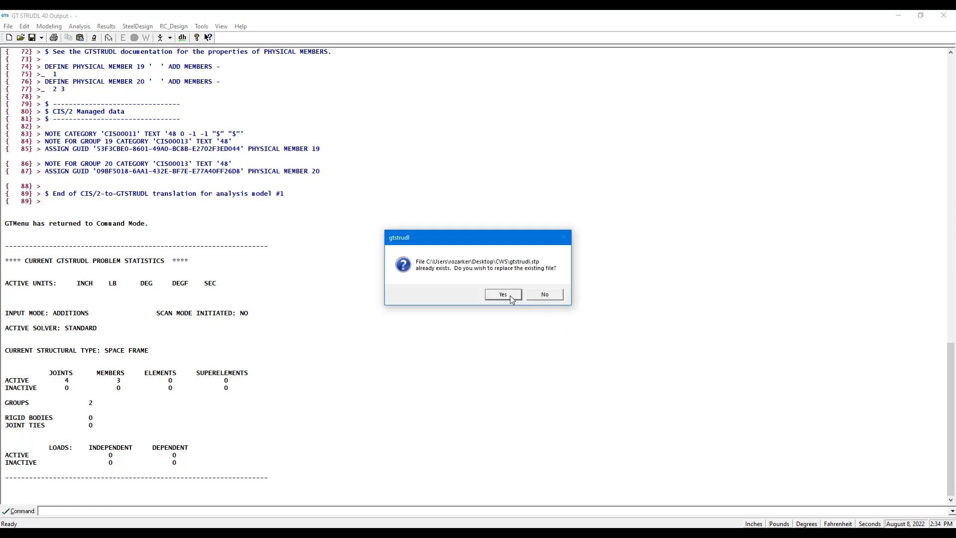
click(503, 294)
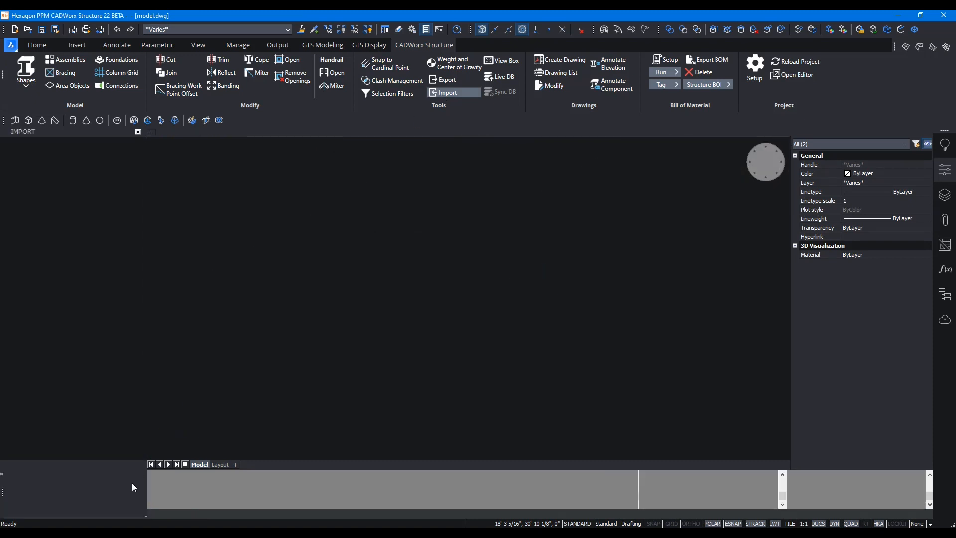
- Load gtstrudl.stp for import and compare without defaults to show the Change List
click(446, 92)
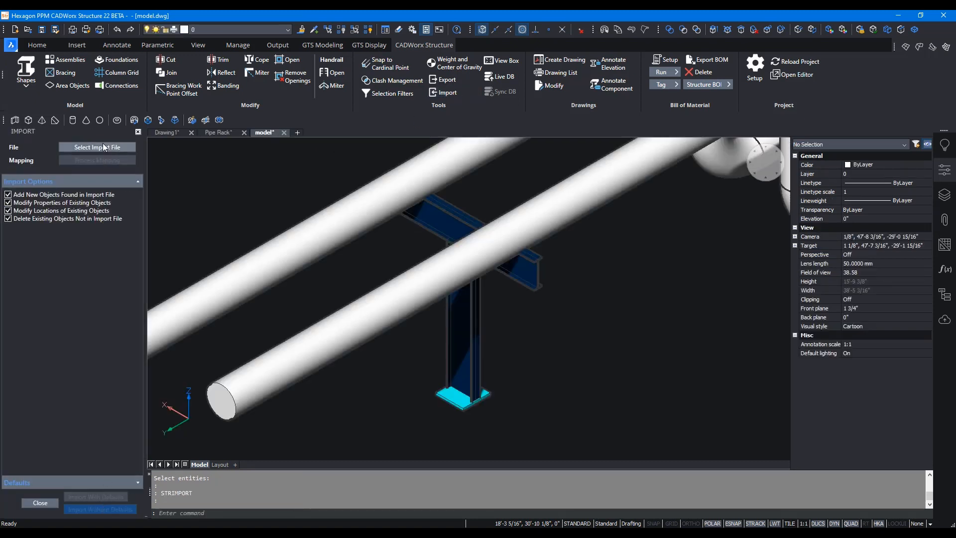
click(98, 146)
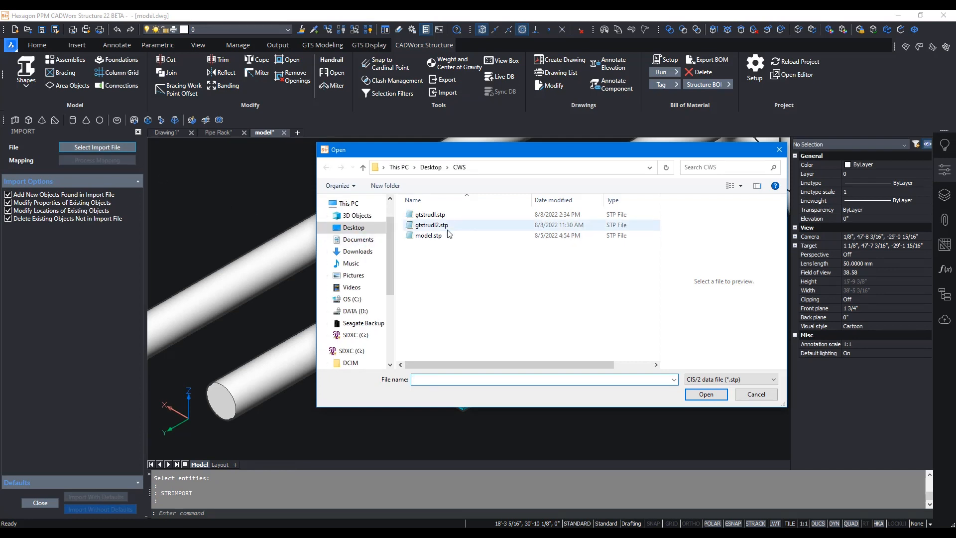
mouse_move(453, 221)
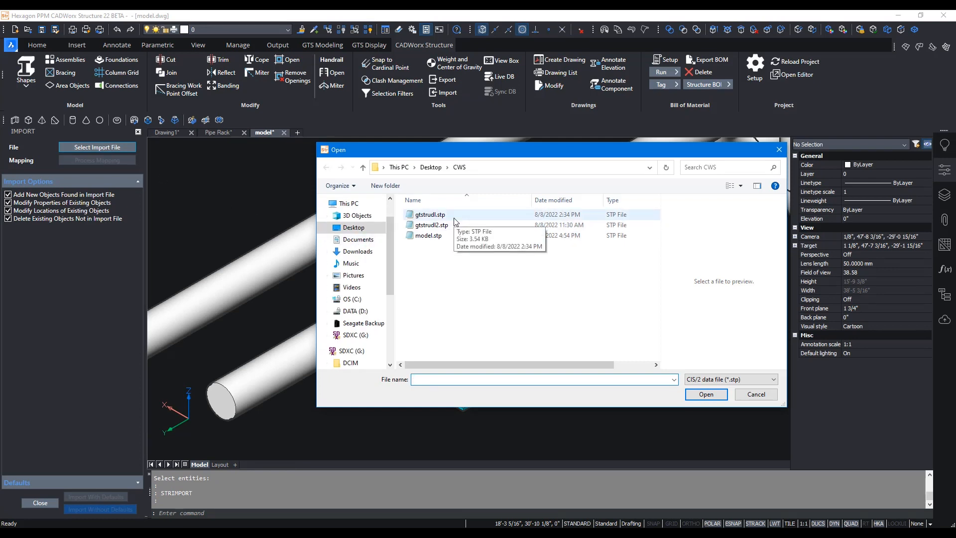
click(428, 214)
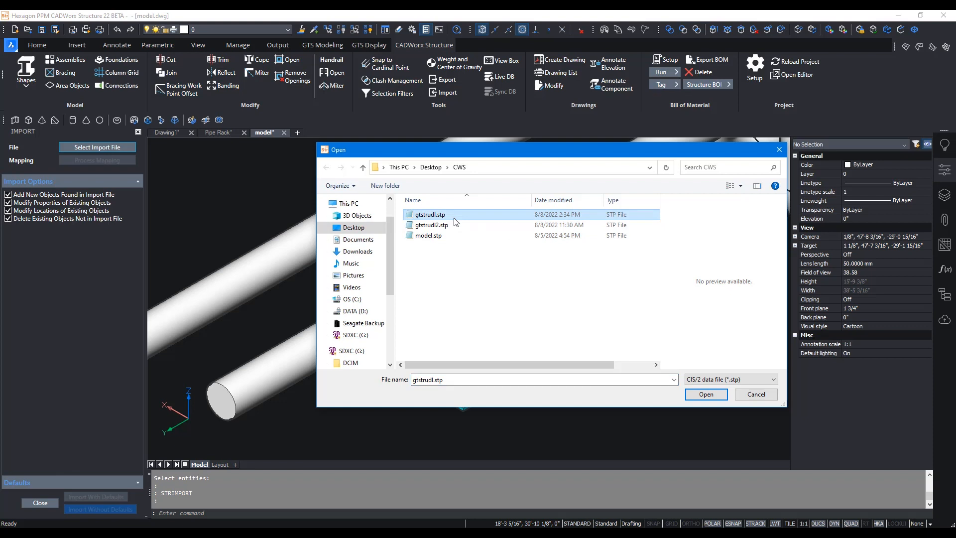
click(706, 393)
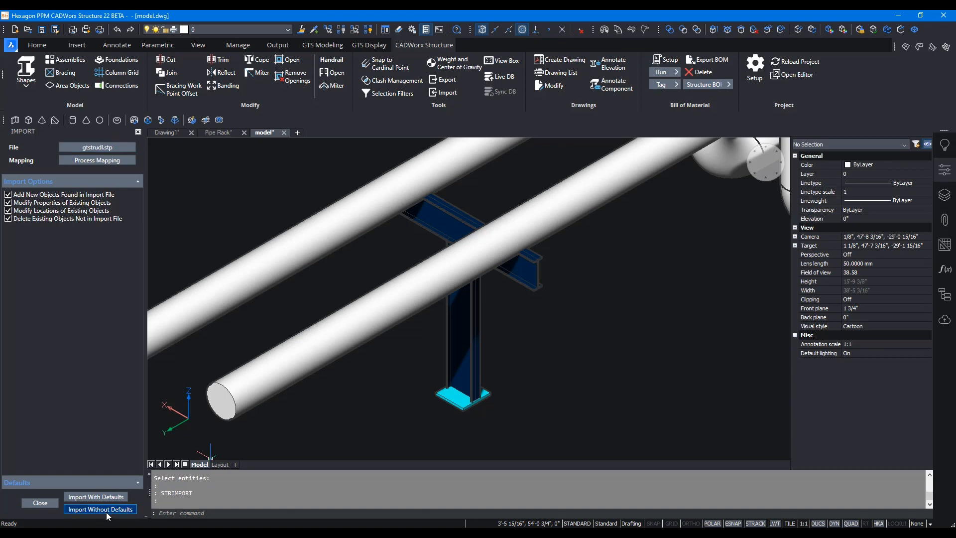
click(100, 509)
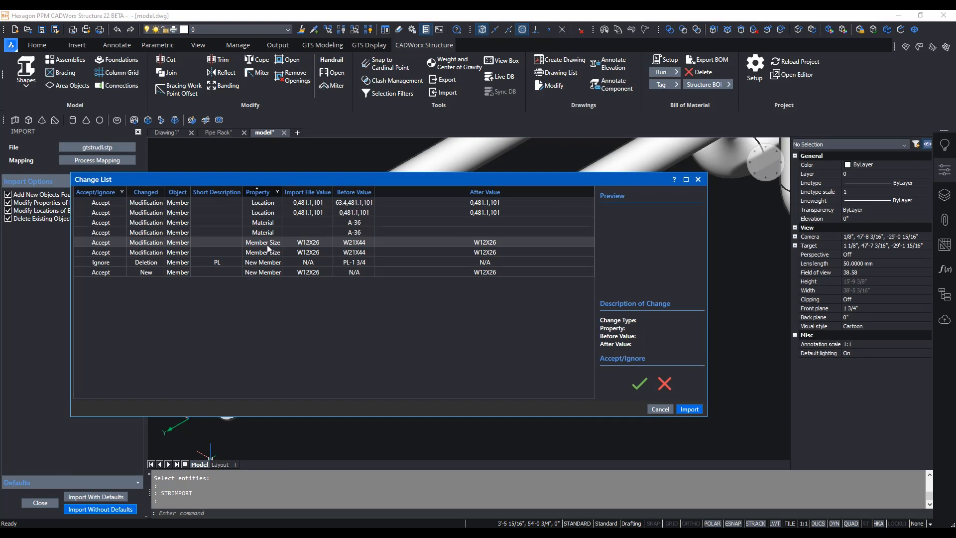
- Ignore all listed changes except Member Size, then import the W12X26 size change
click(263, 242)
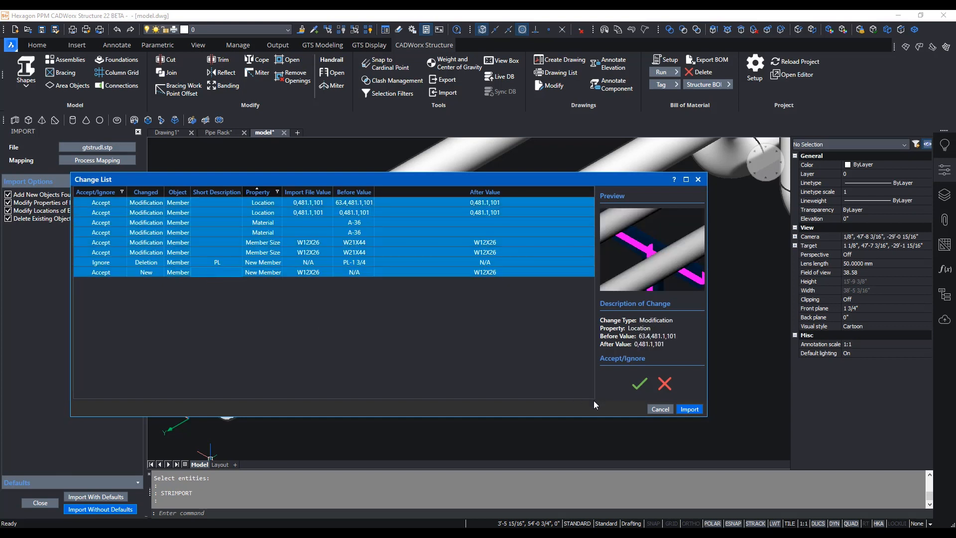
click(664, 383)
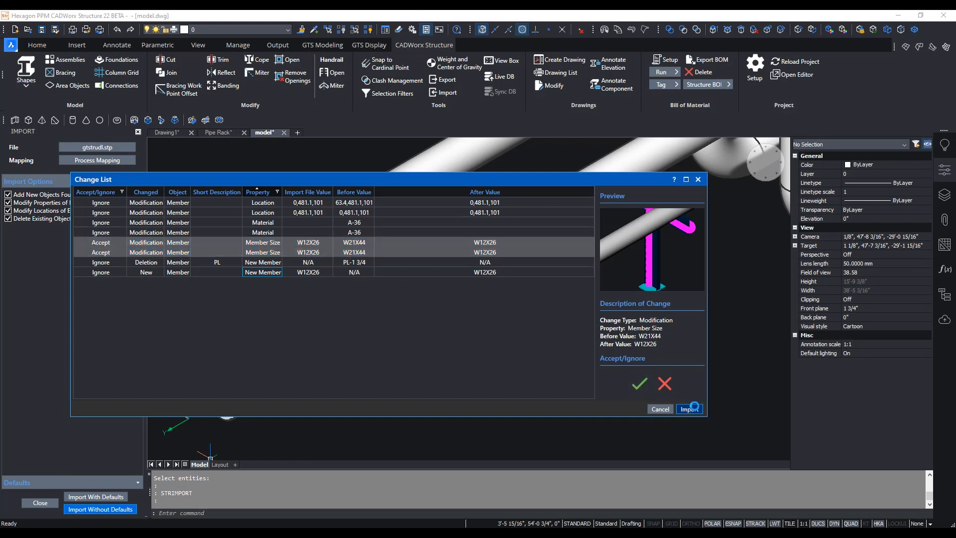
click(689, 409)
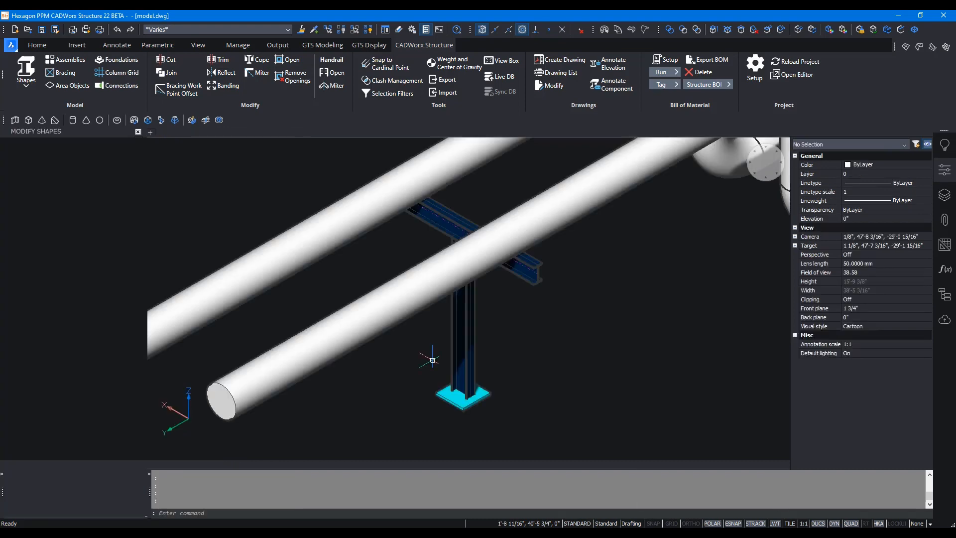
- Pick the crossbeam in Modify Shapes to confirm it is W12X26 in A-36
click(26, 69)
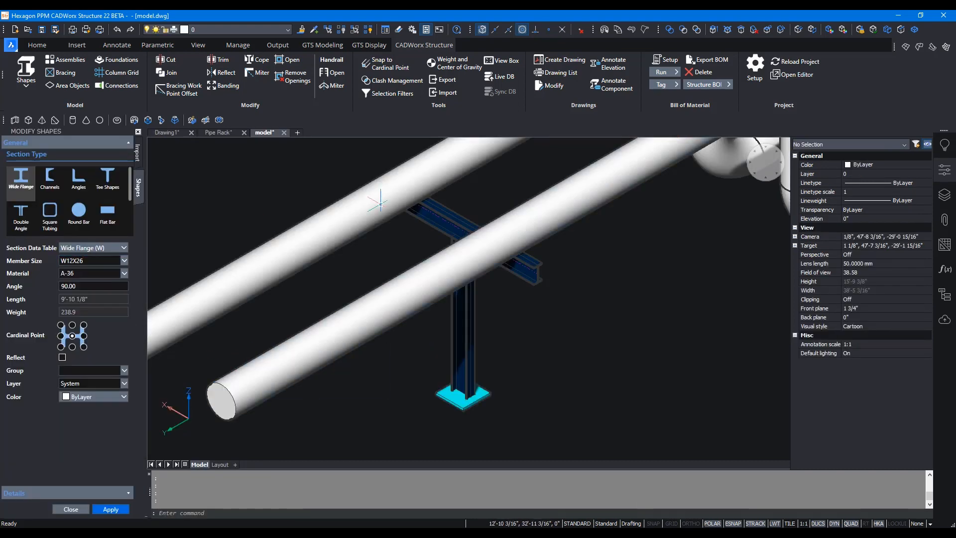
click(462, 232)
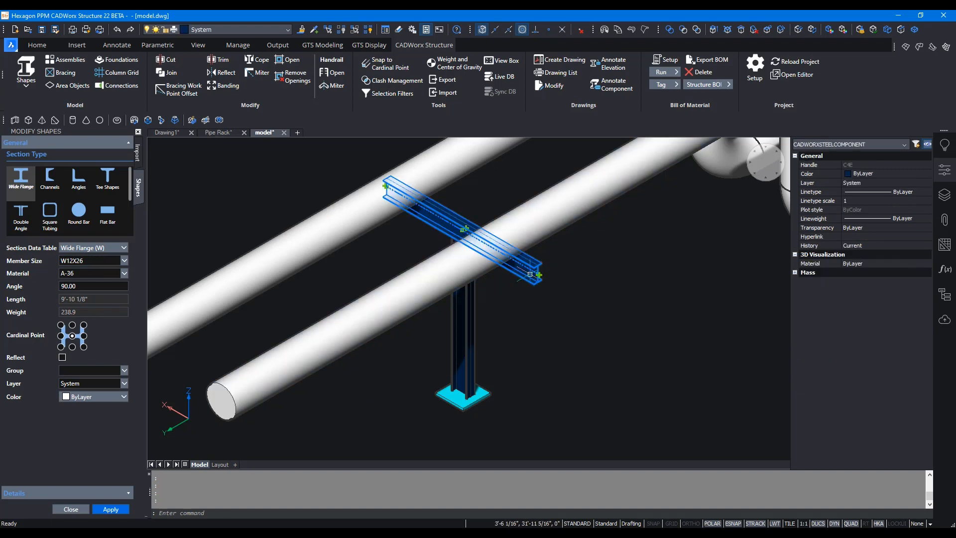